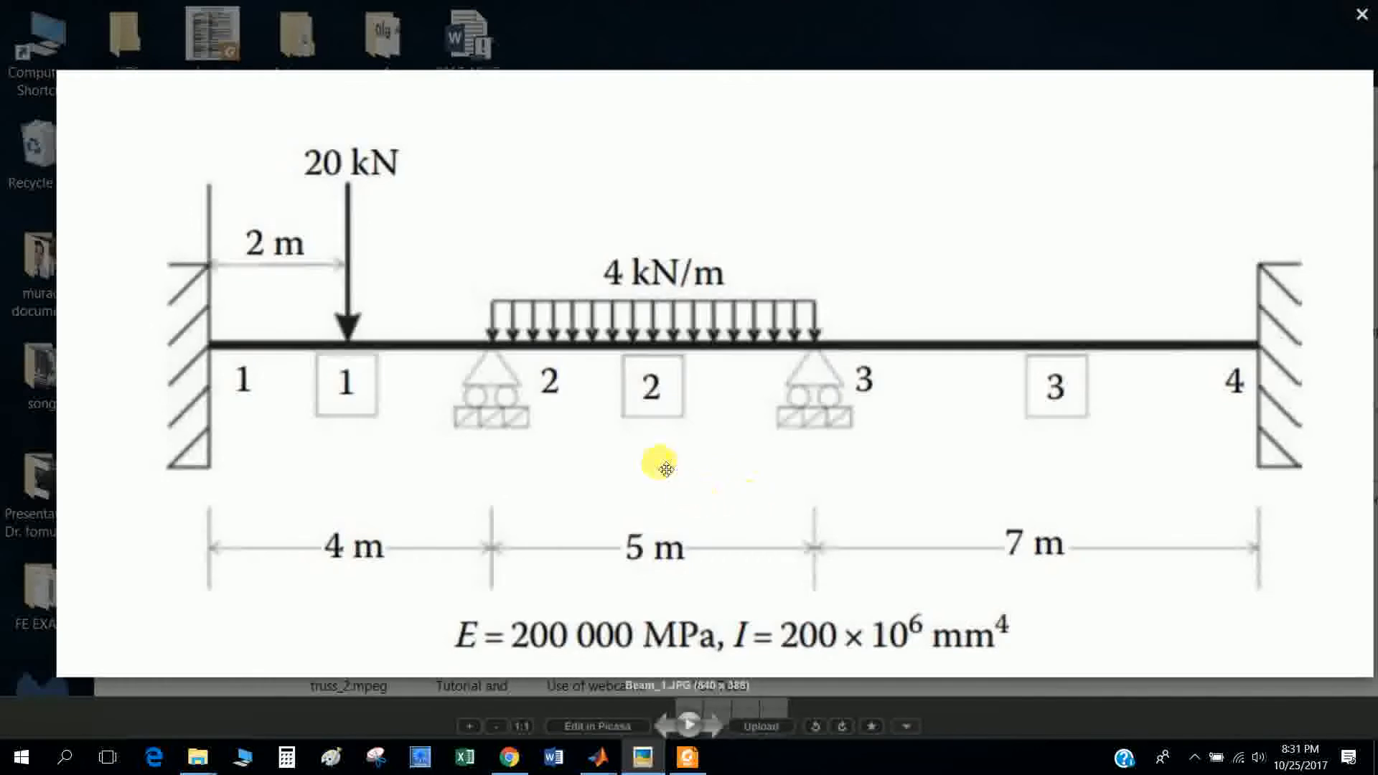
pyautogui.moveTo(389, 293)
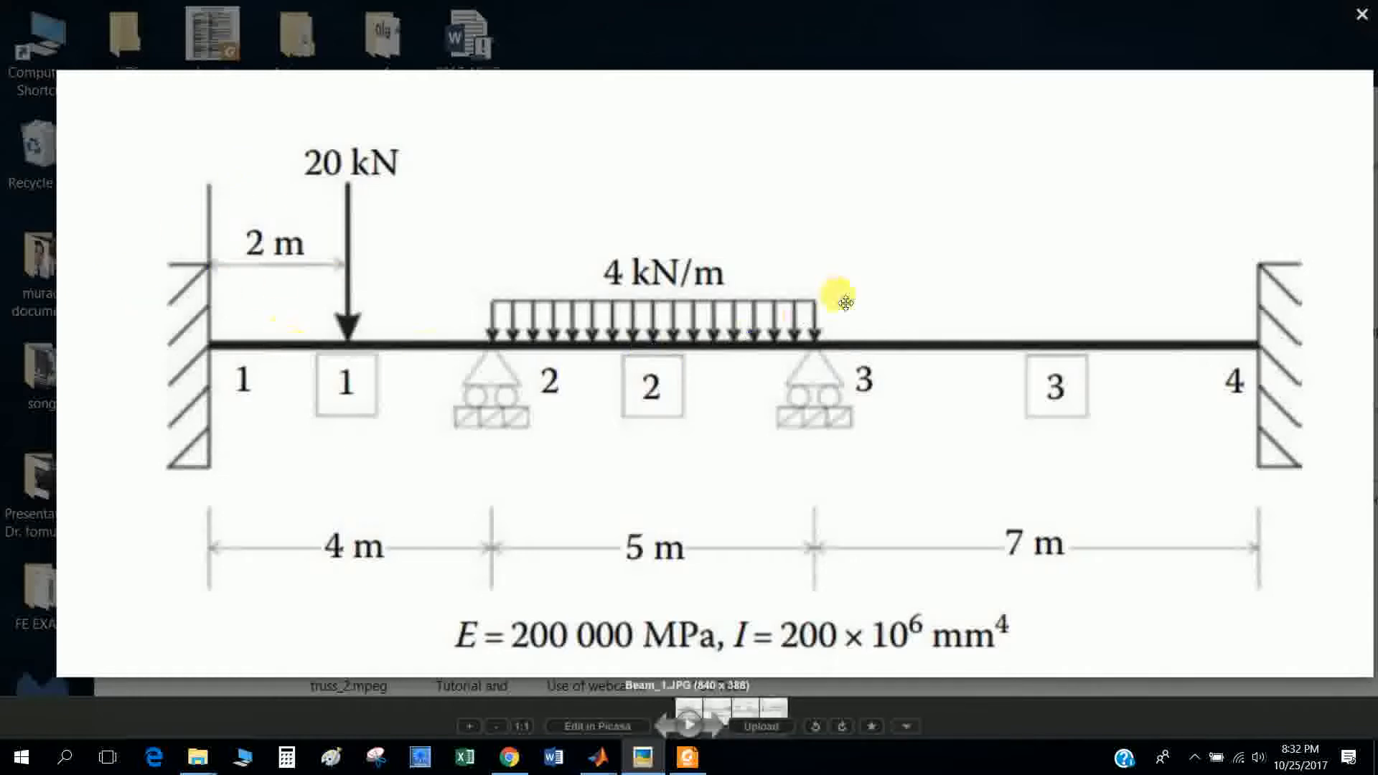
pyautogui.moveTo(562, 650)
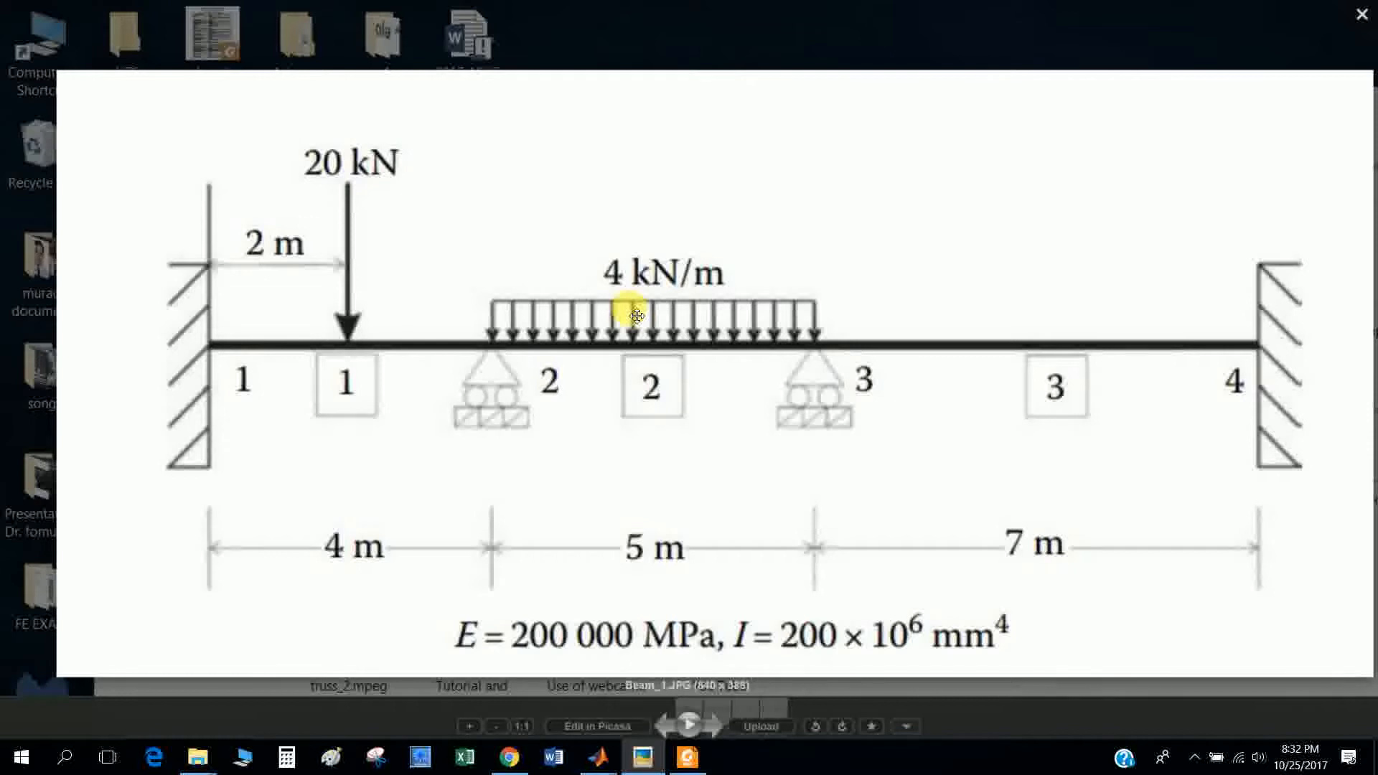
pyautogui.moveTo(602, 466)
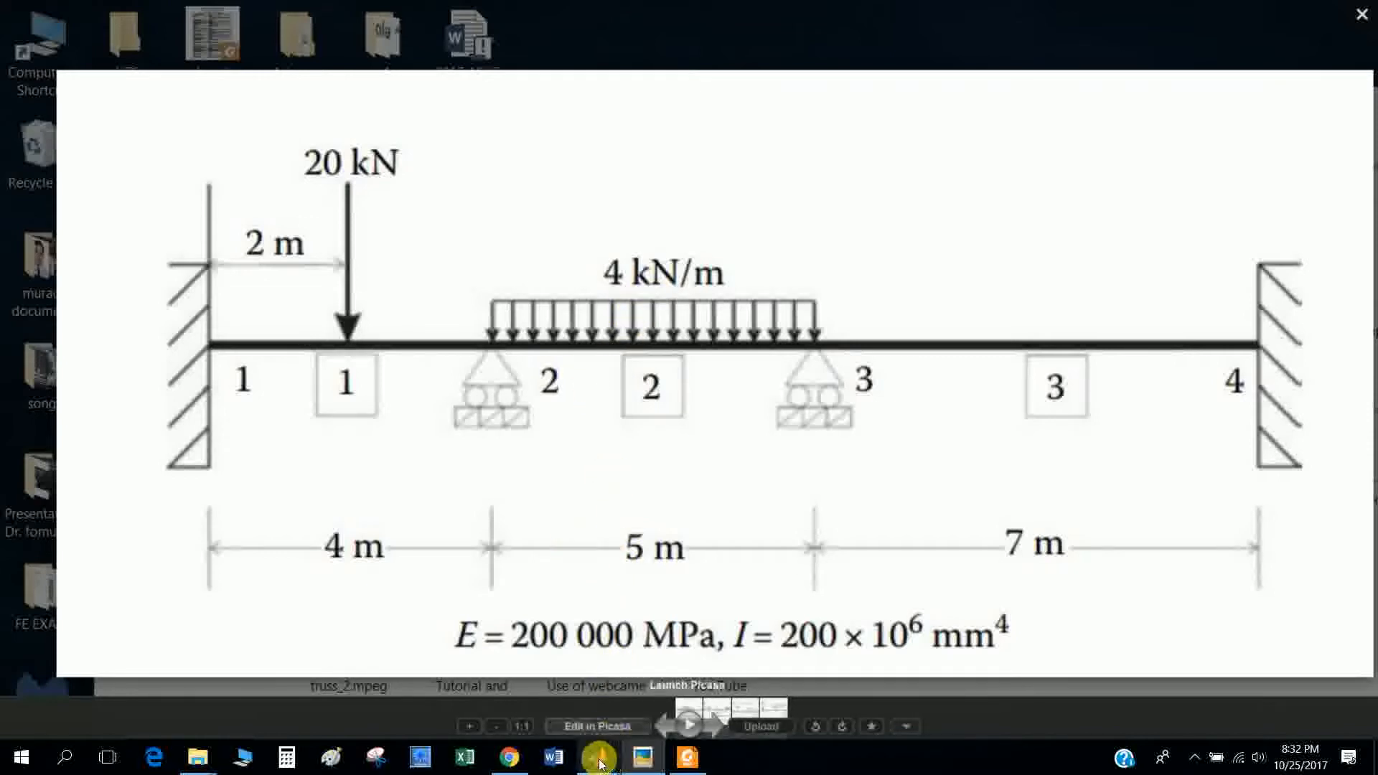
pyautogui.moveTo(598, 755)
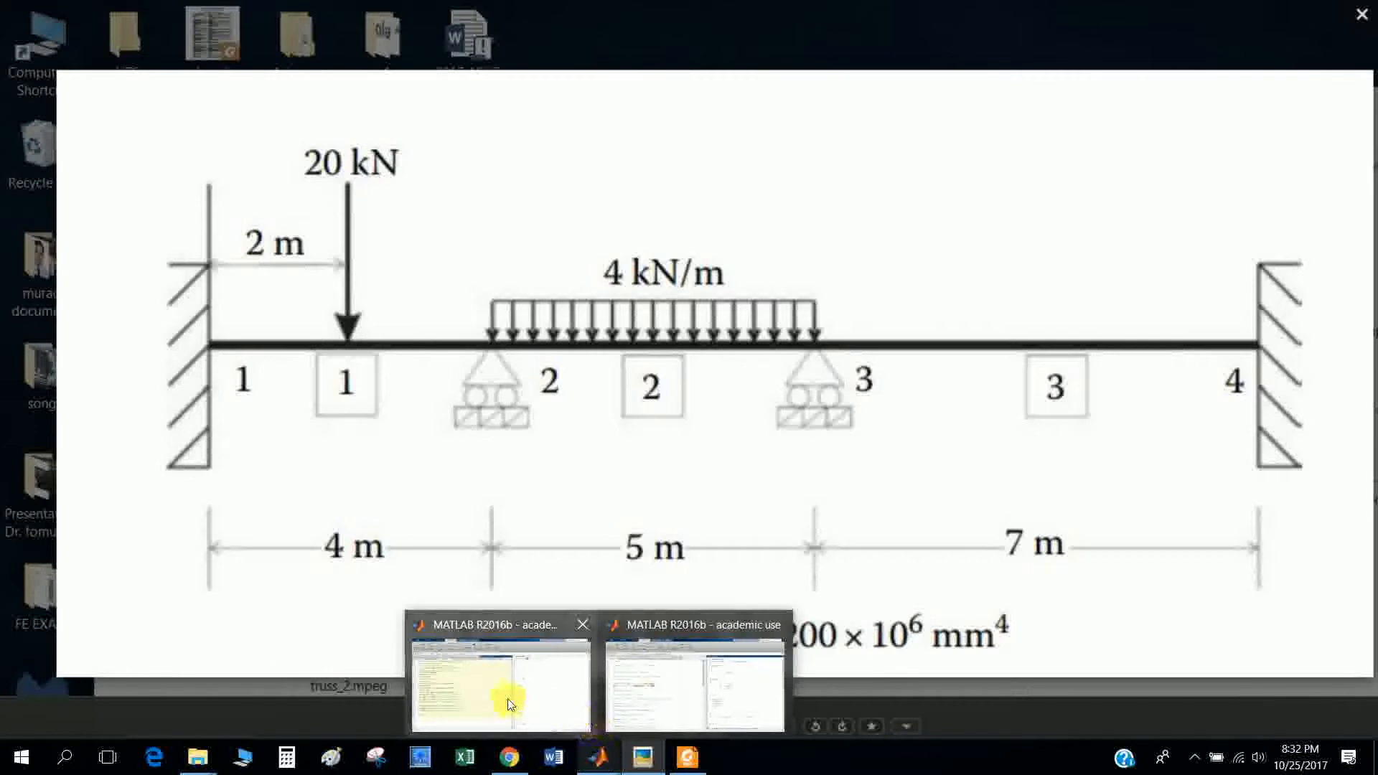
# - Show beam_1_data.m in MATLAB with the Beam_1 diagram photo open over it
pyautogui.click(499, 685)
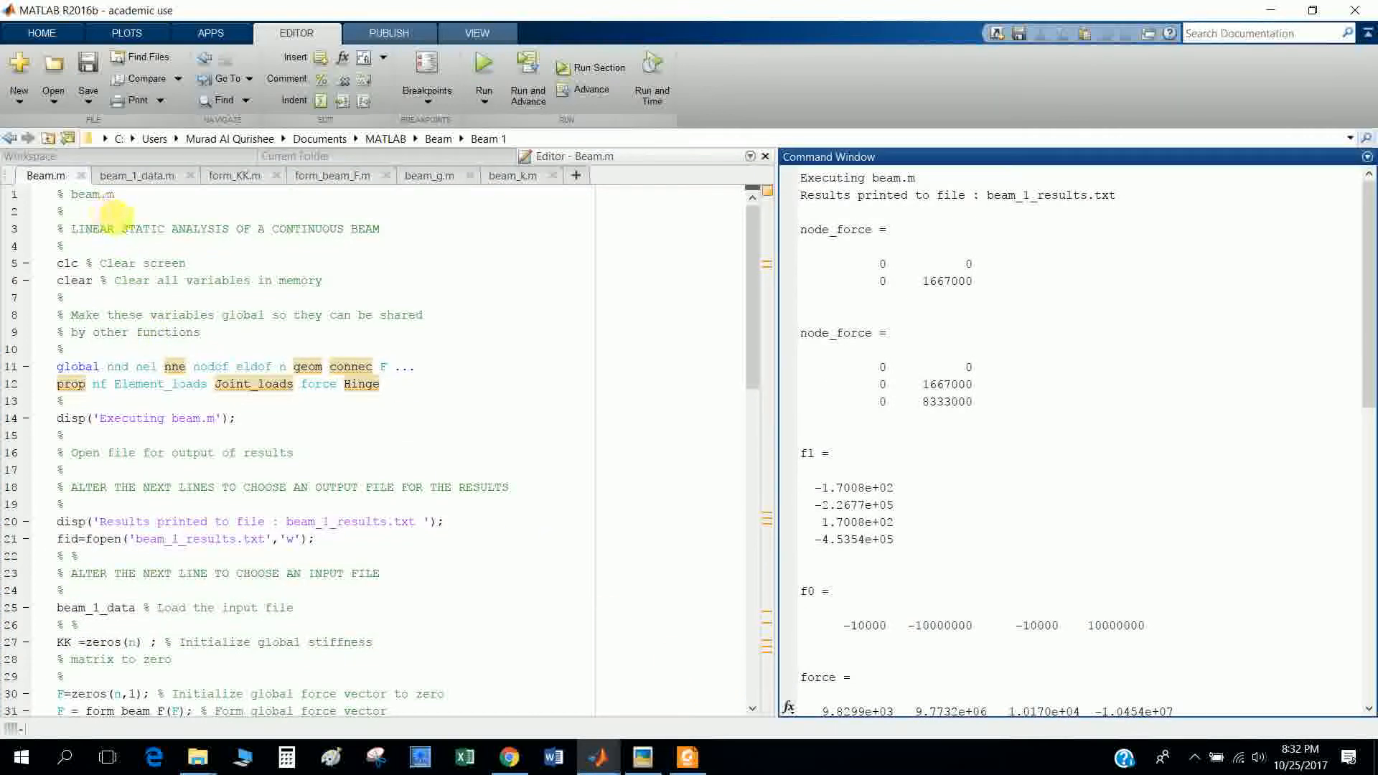
pyautogui.moveTo(43, 175)
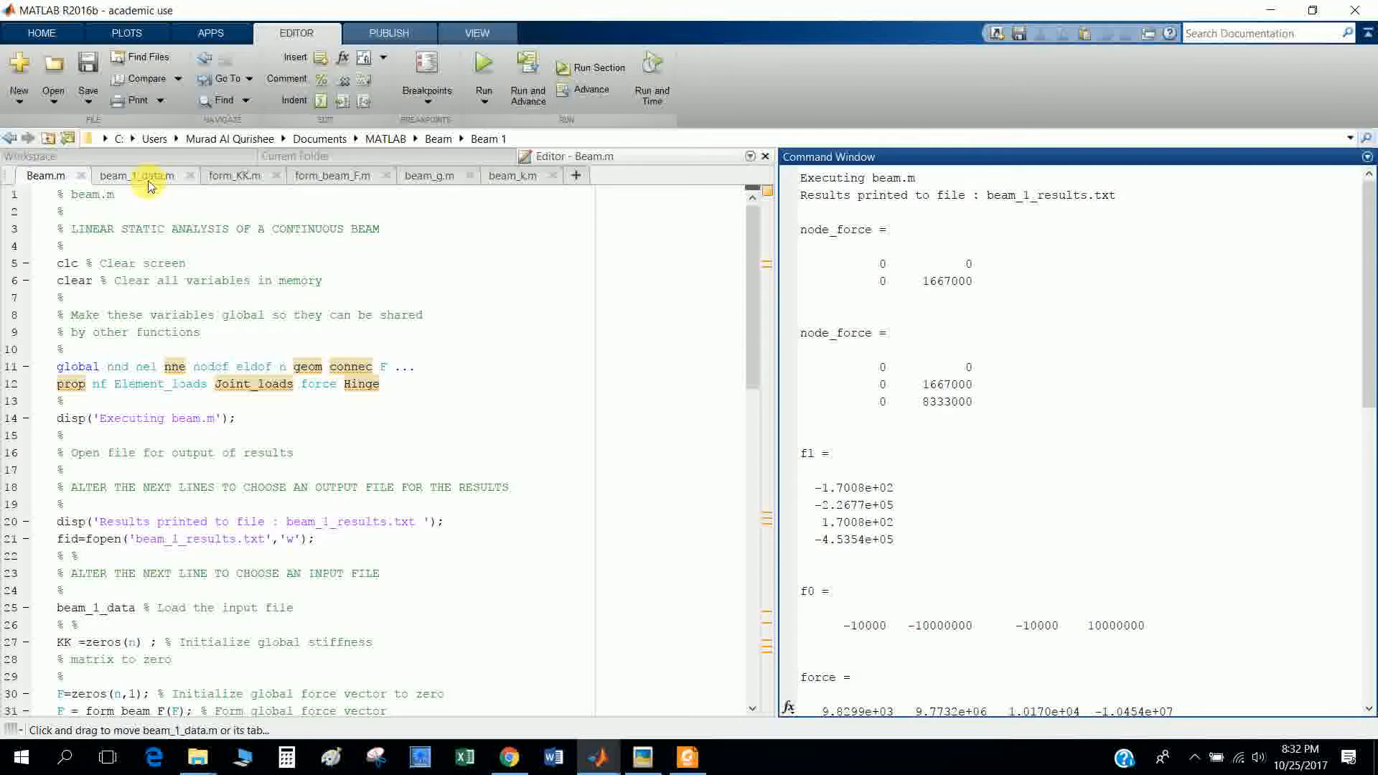
pyautogui.click(134, 176)
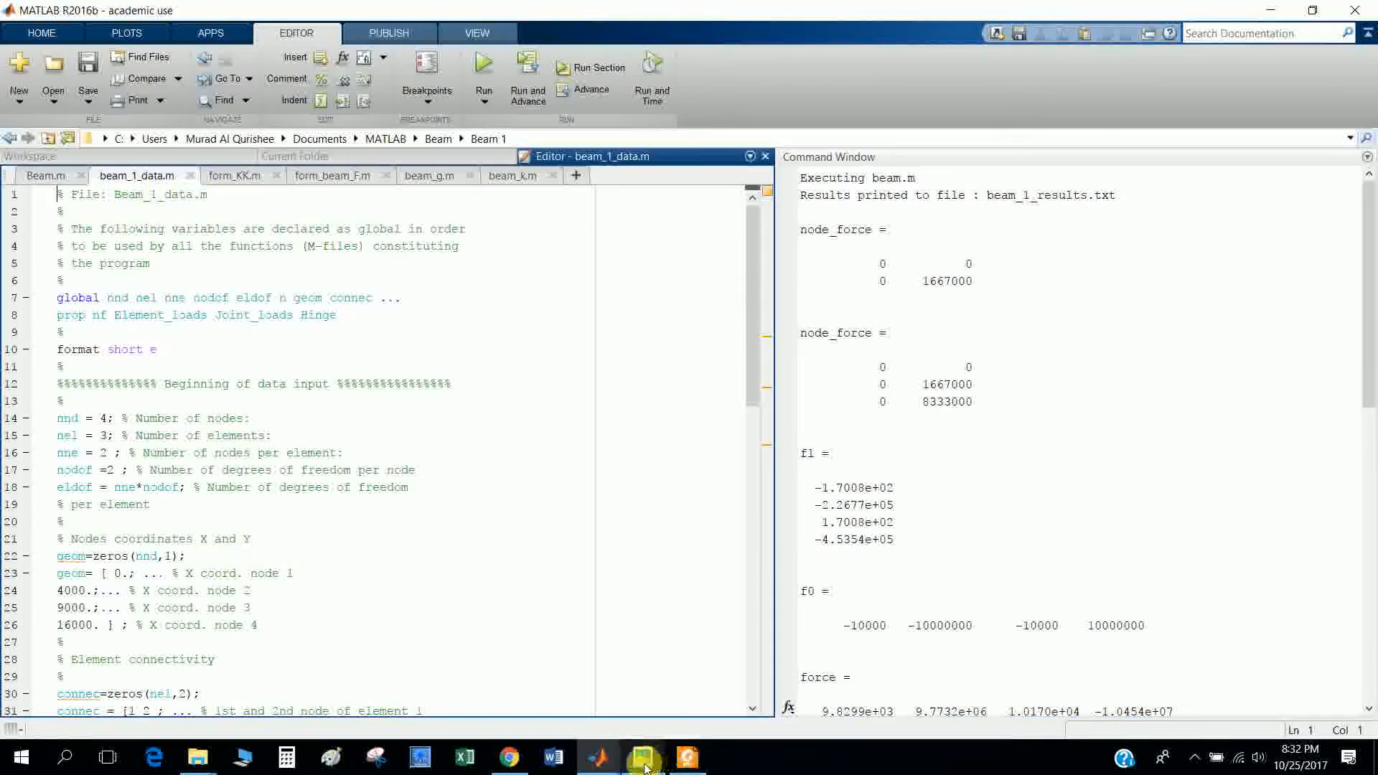
pyautogui.click(642, 755)
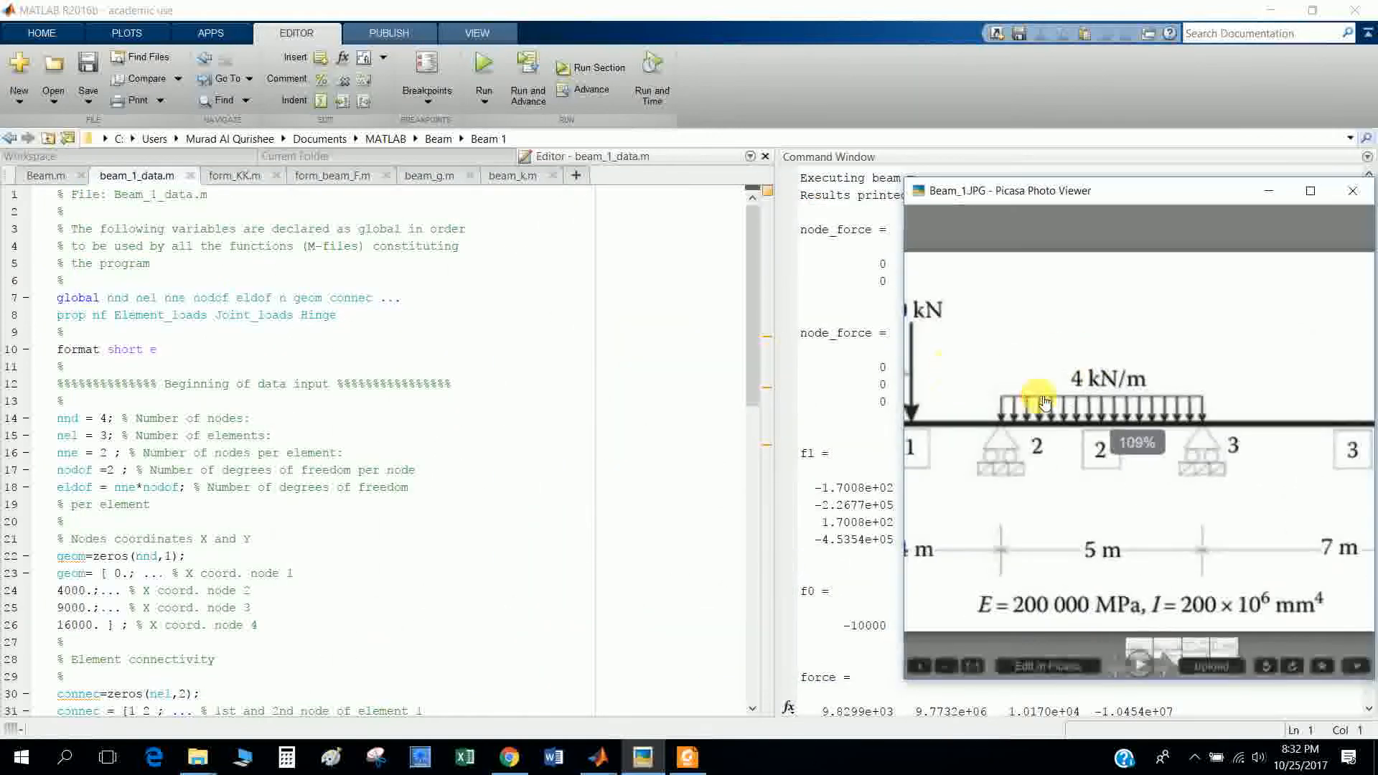
# - Move the photo aside, scroll the code, and switch to the Beam.m script tab
pyautogui.moveTo(1001, 190); pyautogui.dragTo(825, 282)
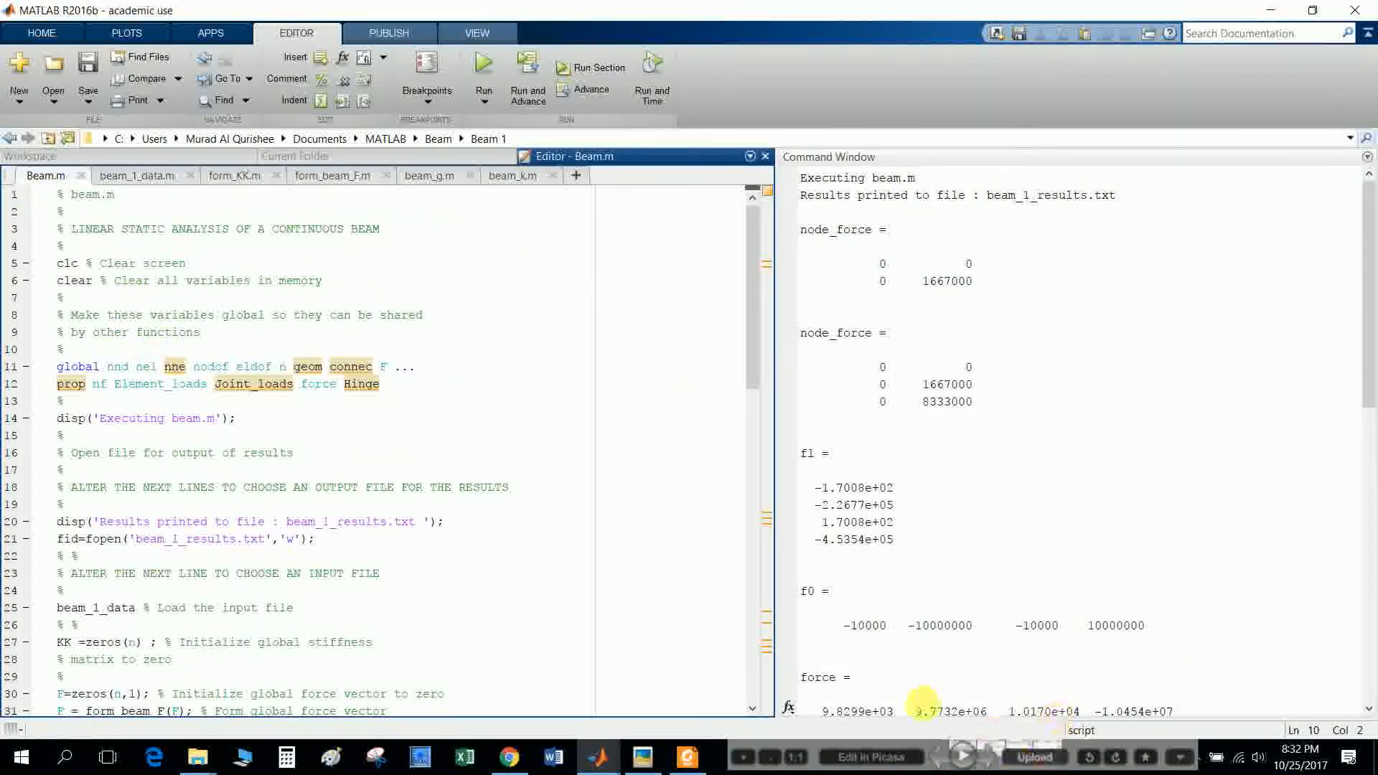
pyautogui.scroll(-3)
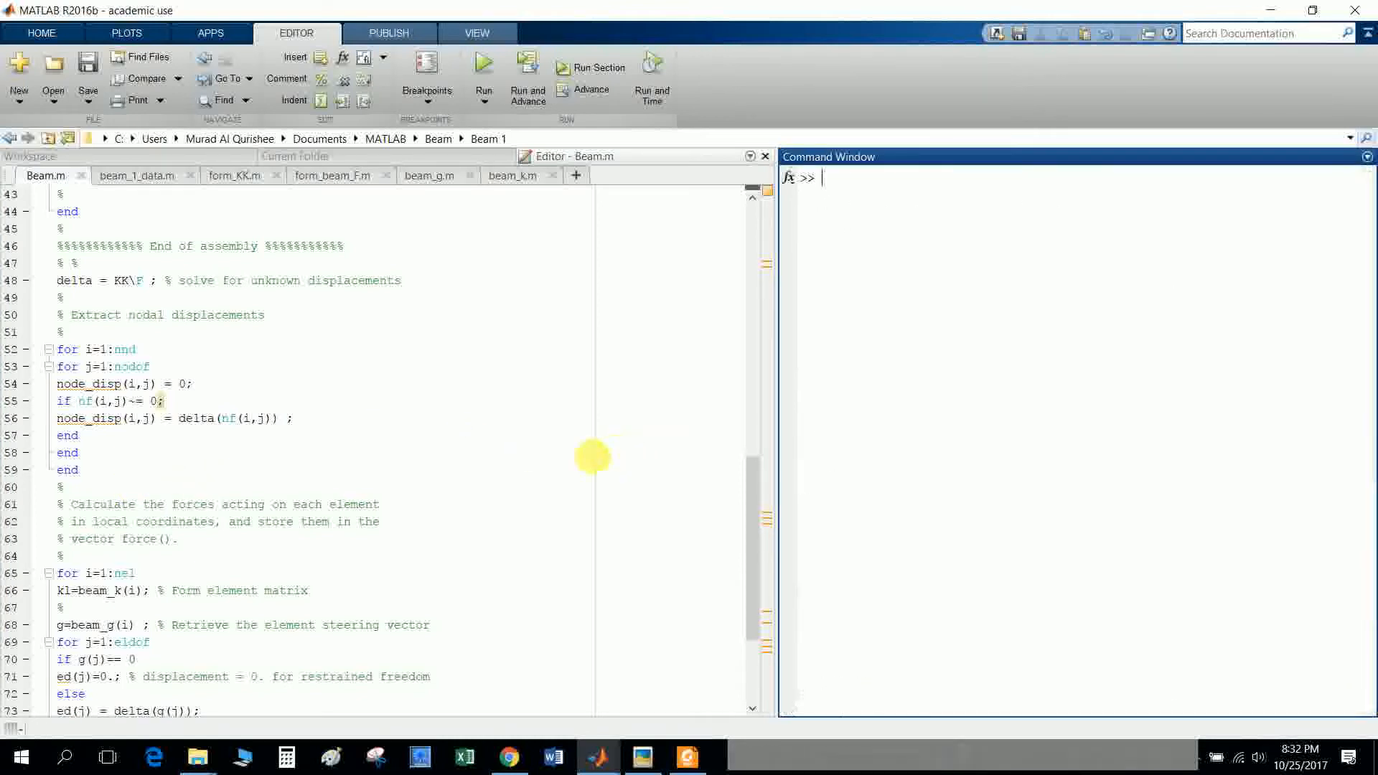
pyautogui.click(482, 63)
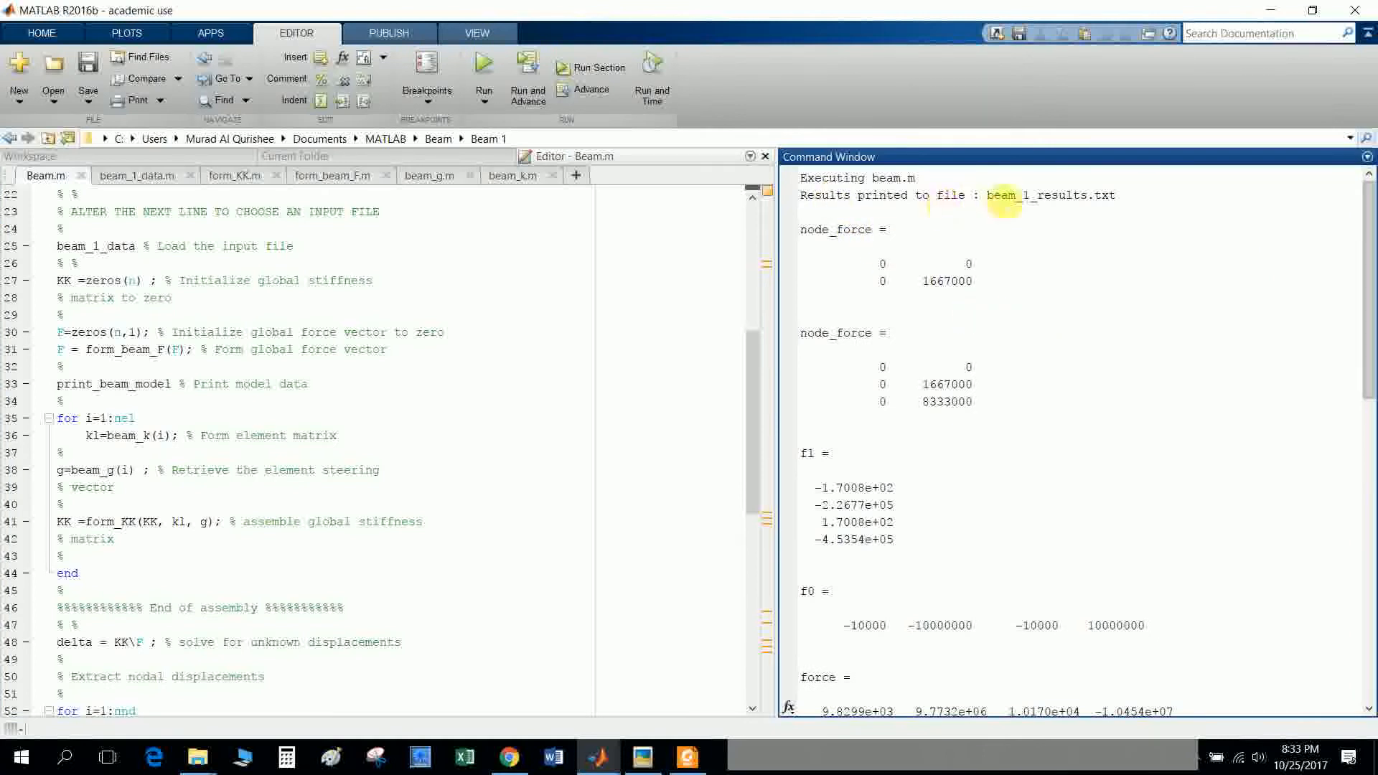
# - Open beam_1_results.txt from the Current Folder and scroll through its node and element listings
pyautogui.doubleClick(1033, 195)
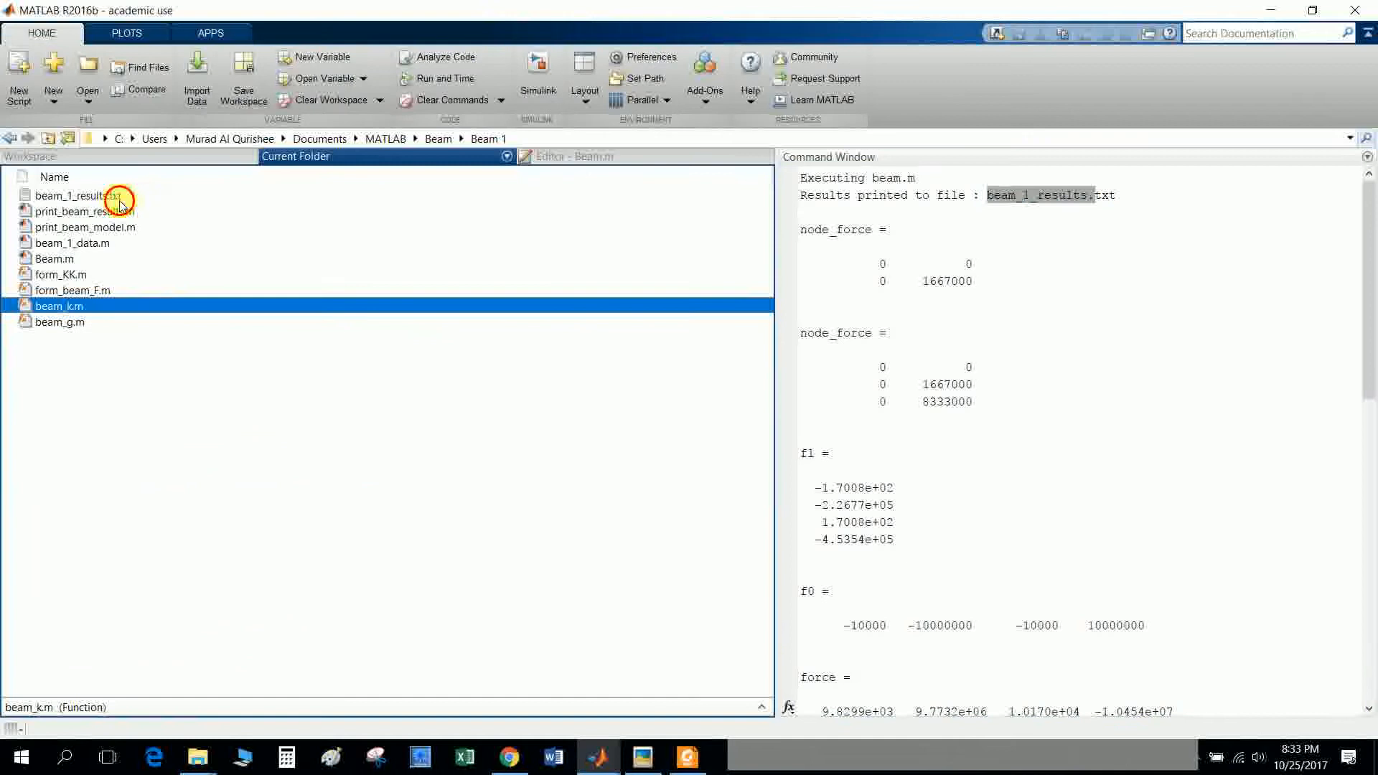
pyautogui.click(78, 195)
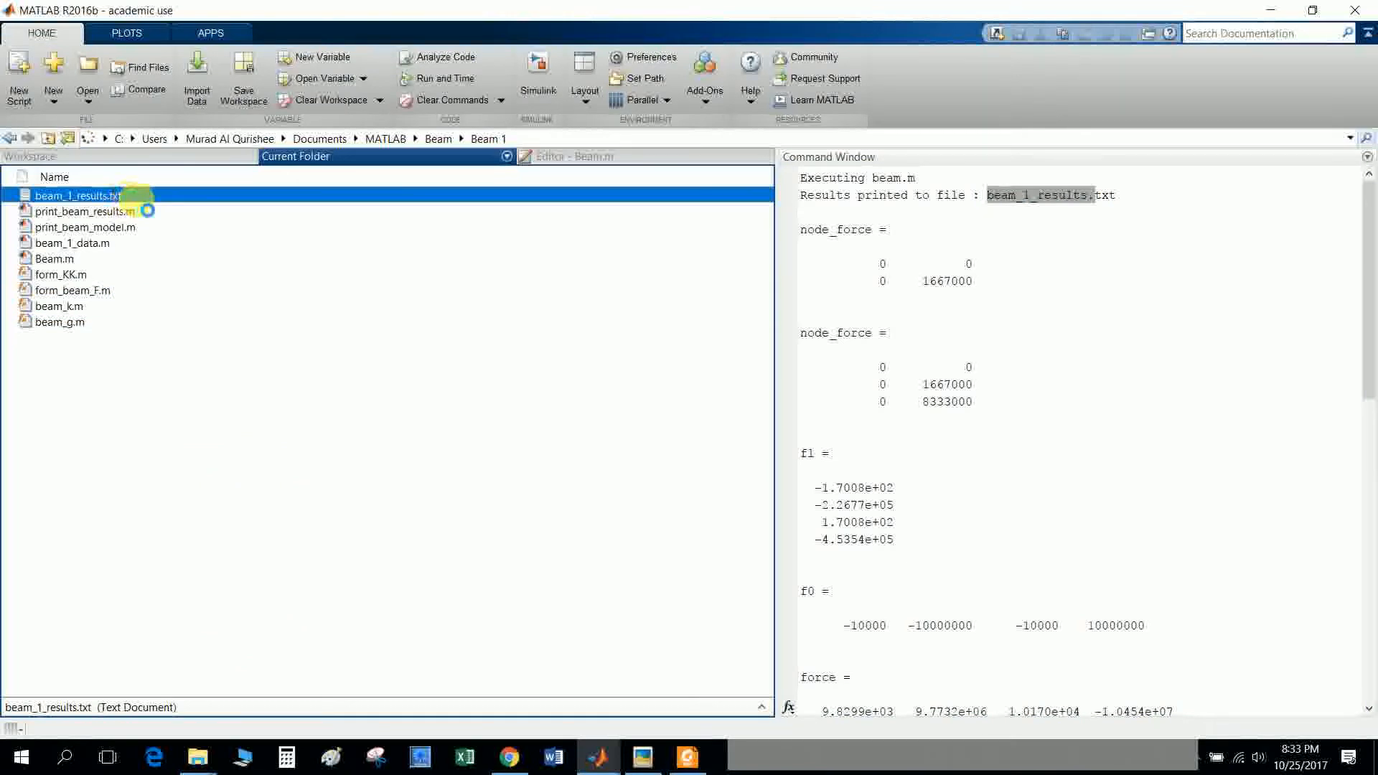
pyautogui.doubleClick(74, 196)
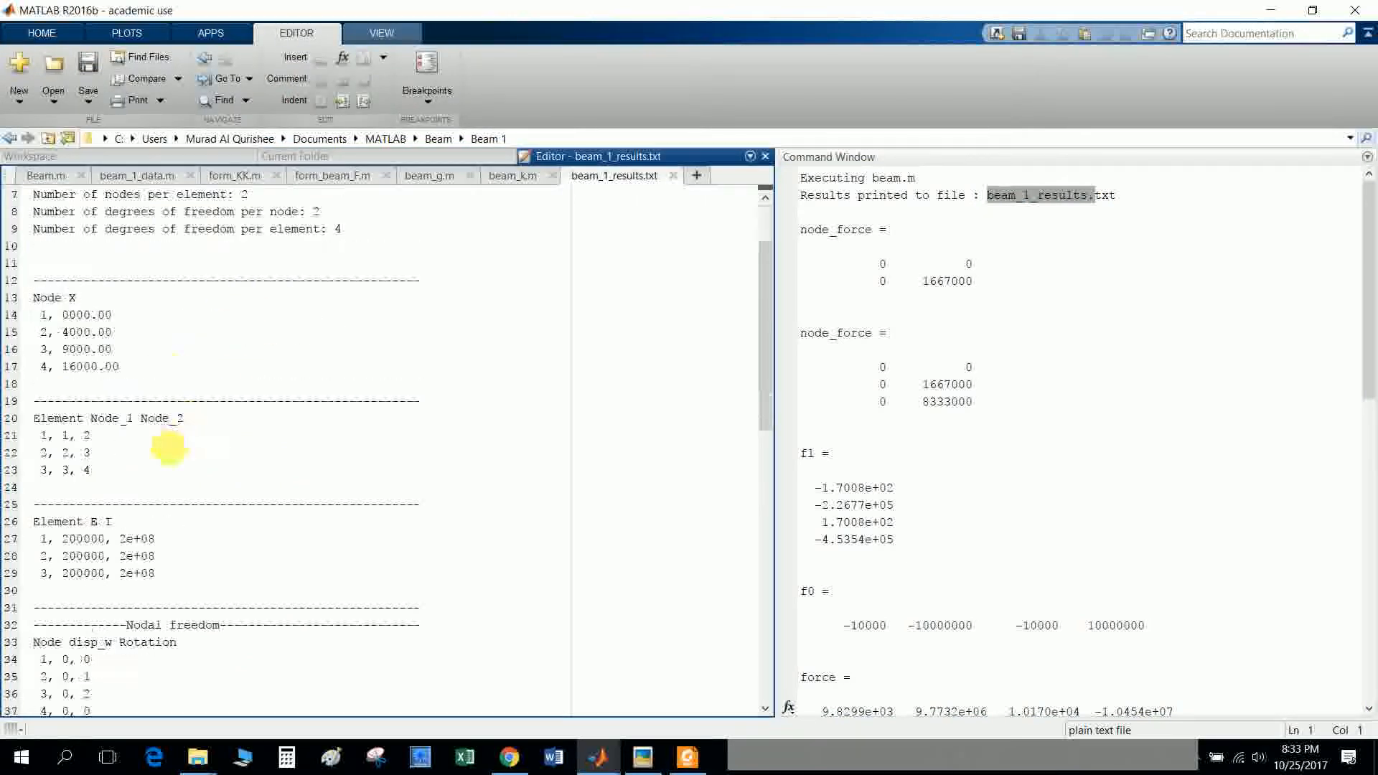
pyautogui.scroll(-3)
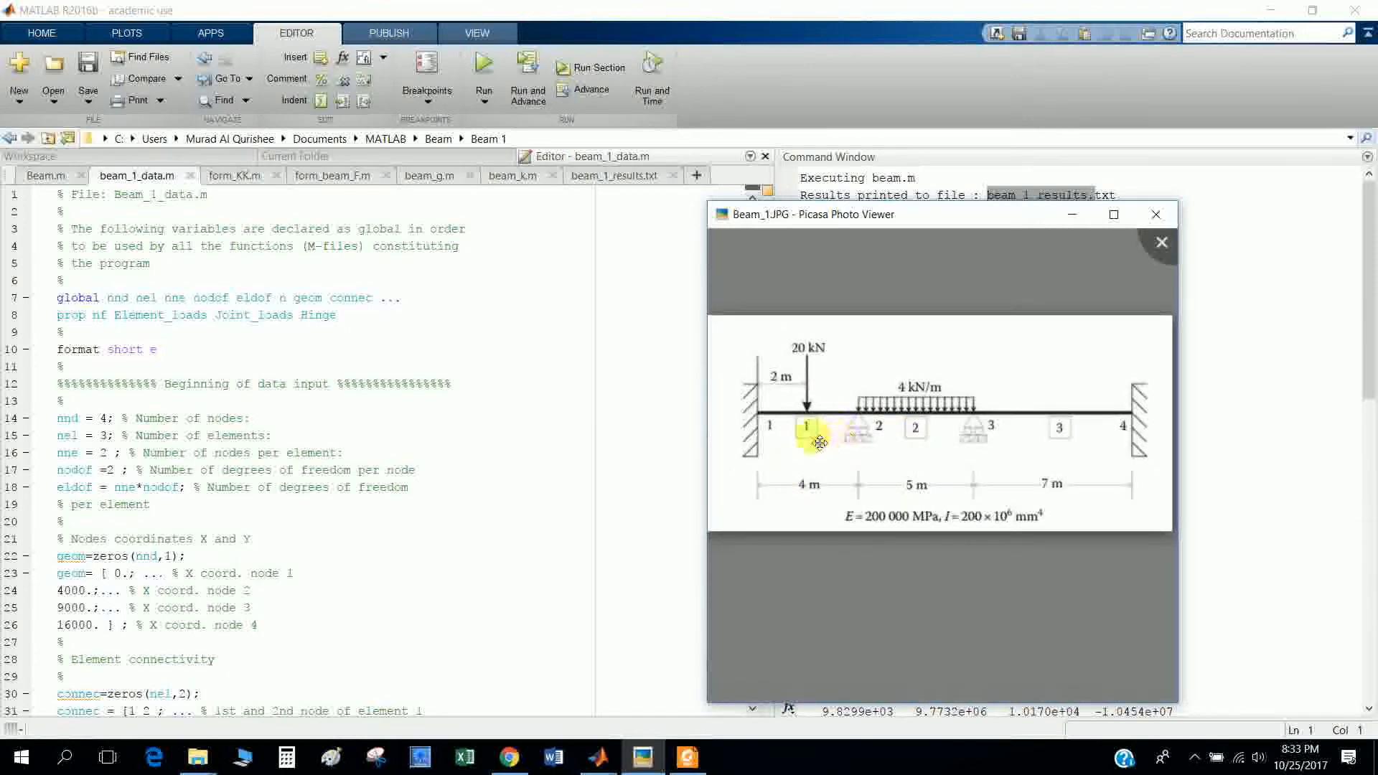
pyautogui.moveTo(794, 451)
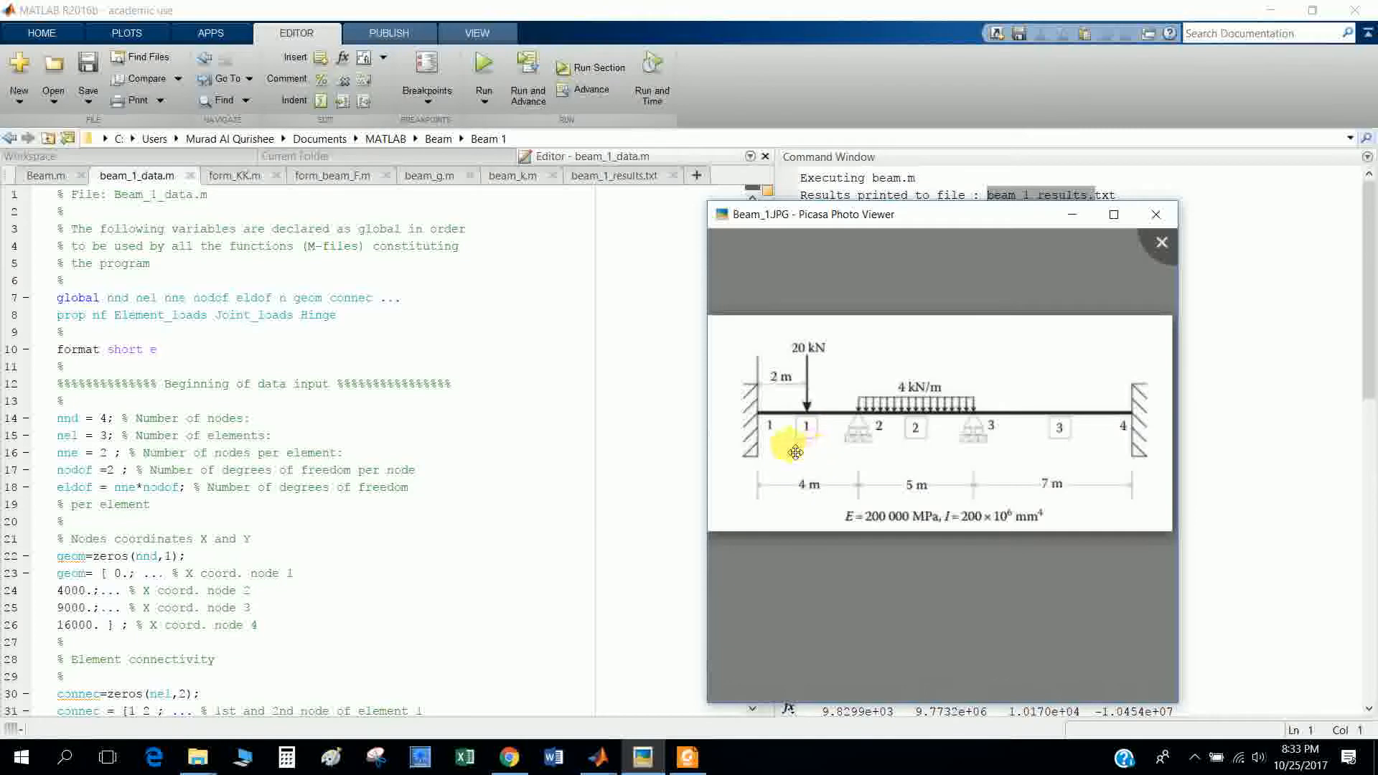
pyautogui.moveTo(909, 424)
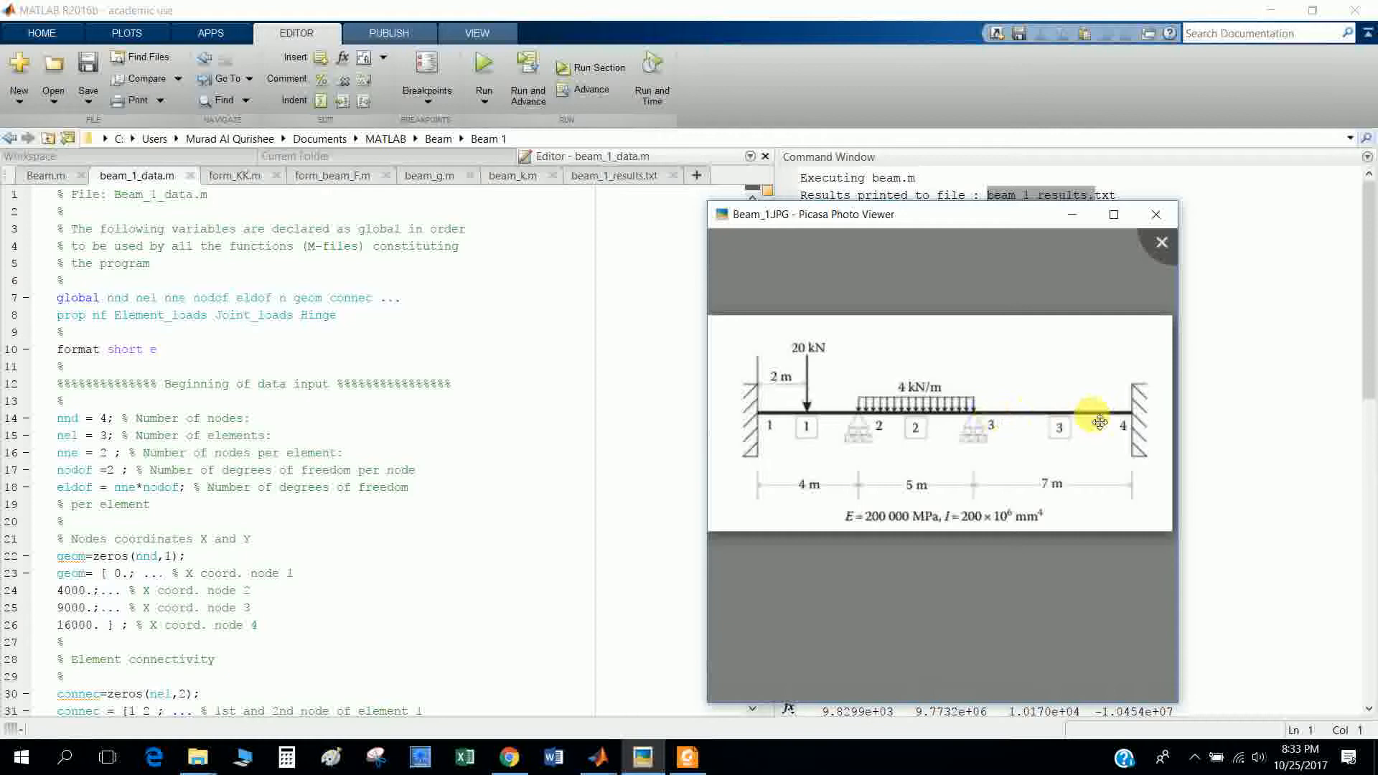
pyautogui.moveTo(762, 418)
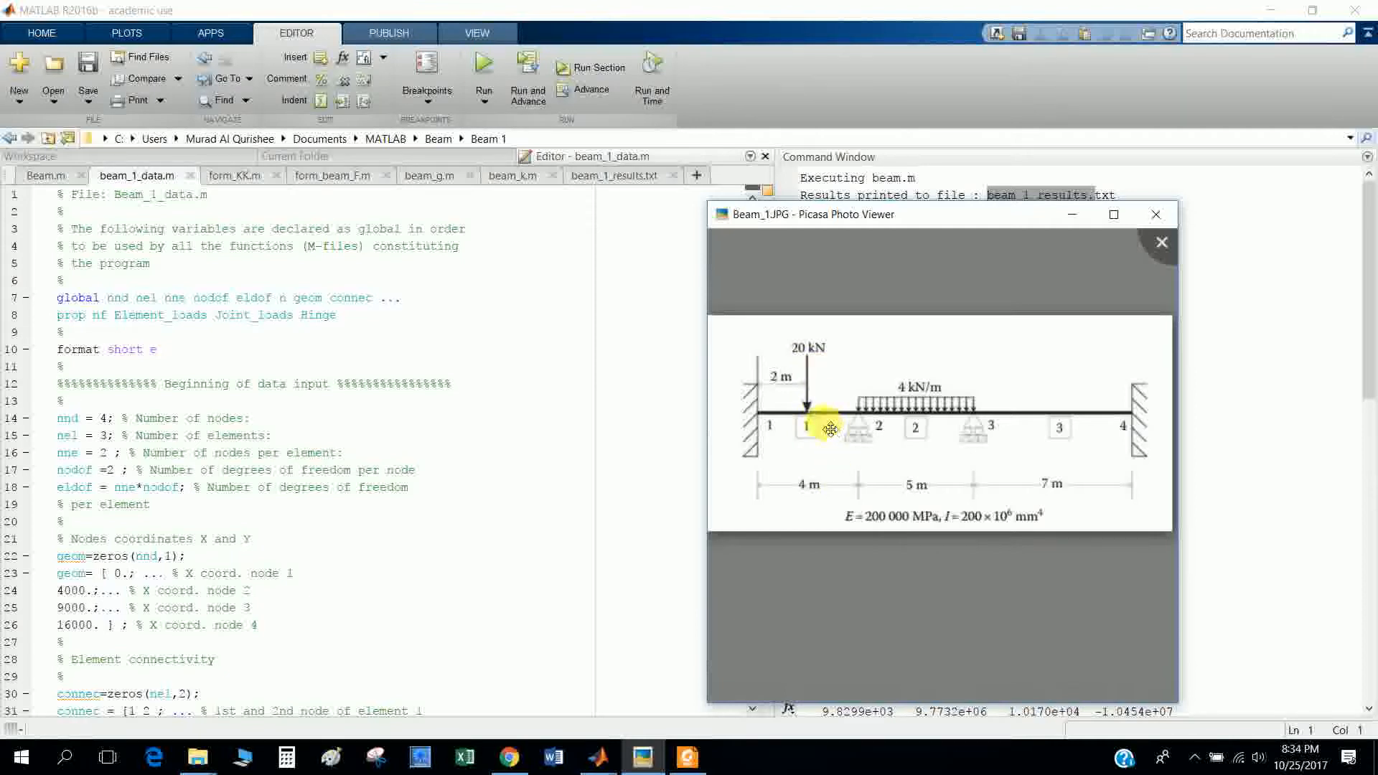
pyautogui.moveTo(826, 361)
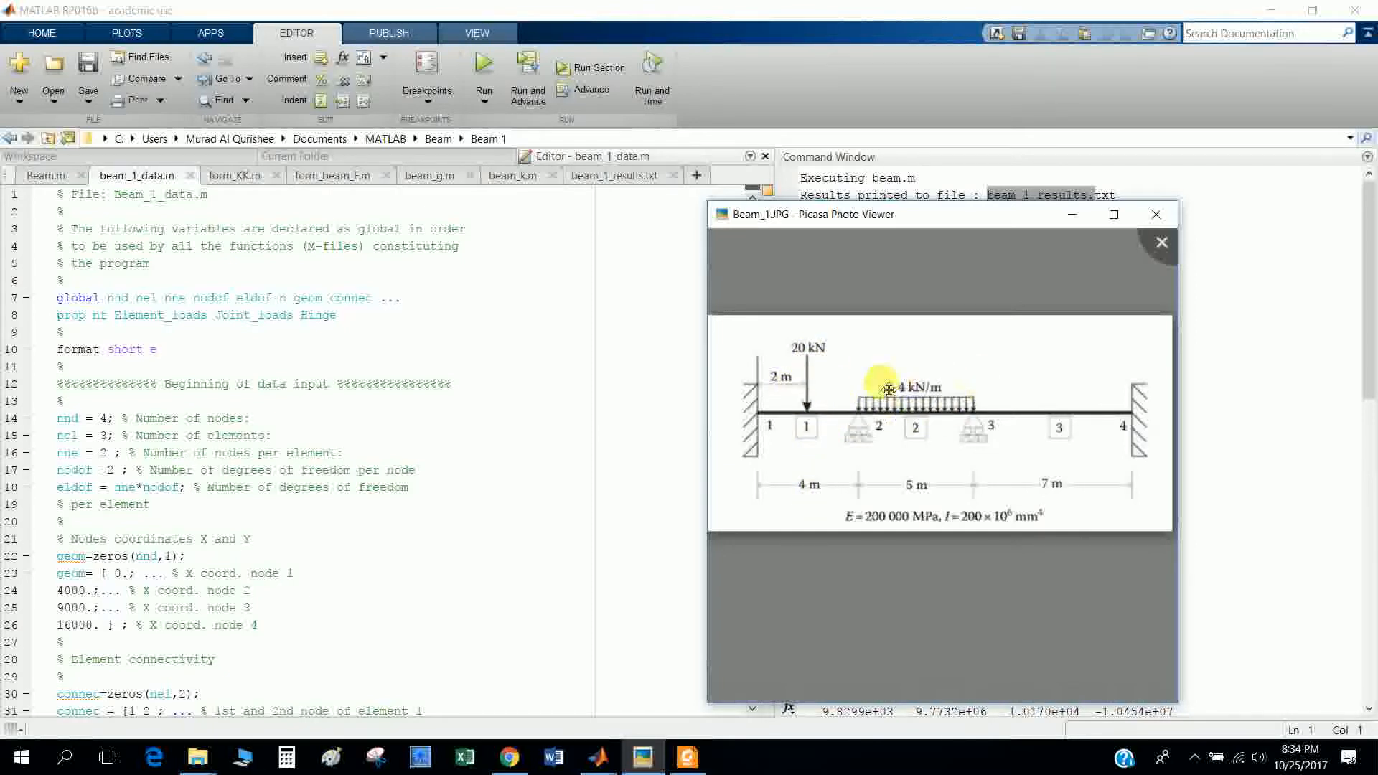
pyautogui.moveTo(168, 340)
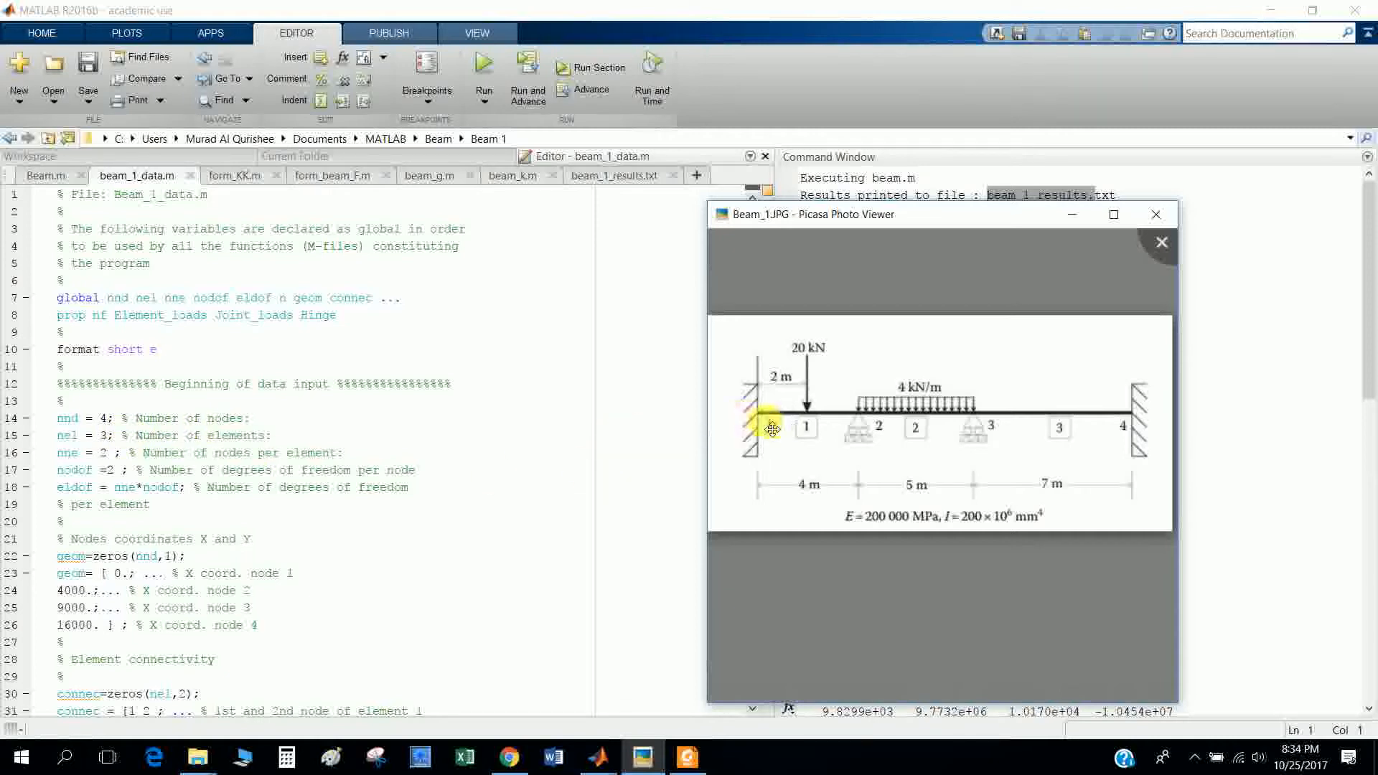
pyautogui.moveTo(1178, 434)
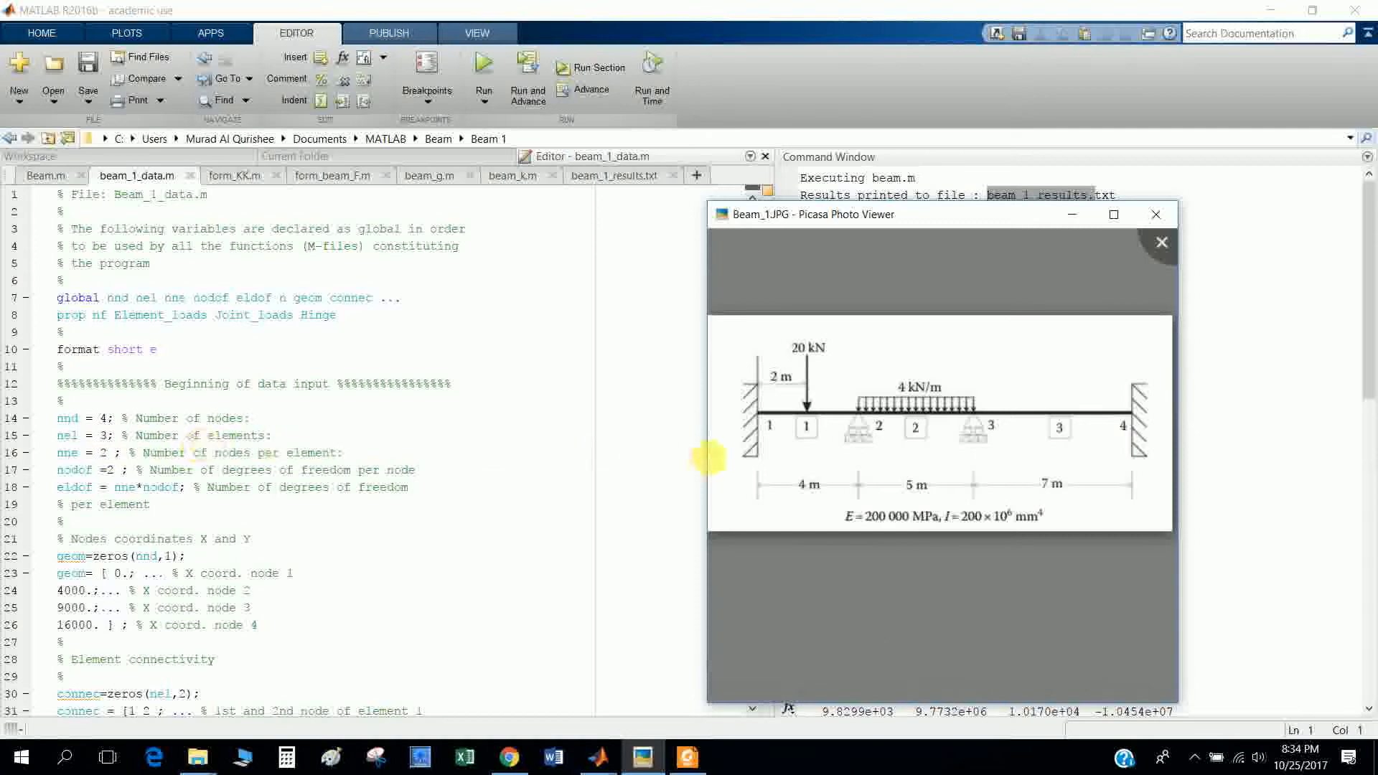
pyautogui.moveTo(1037, 426)
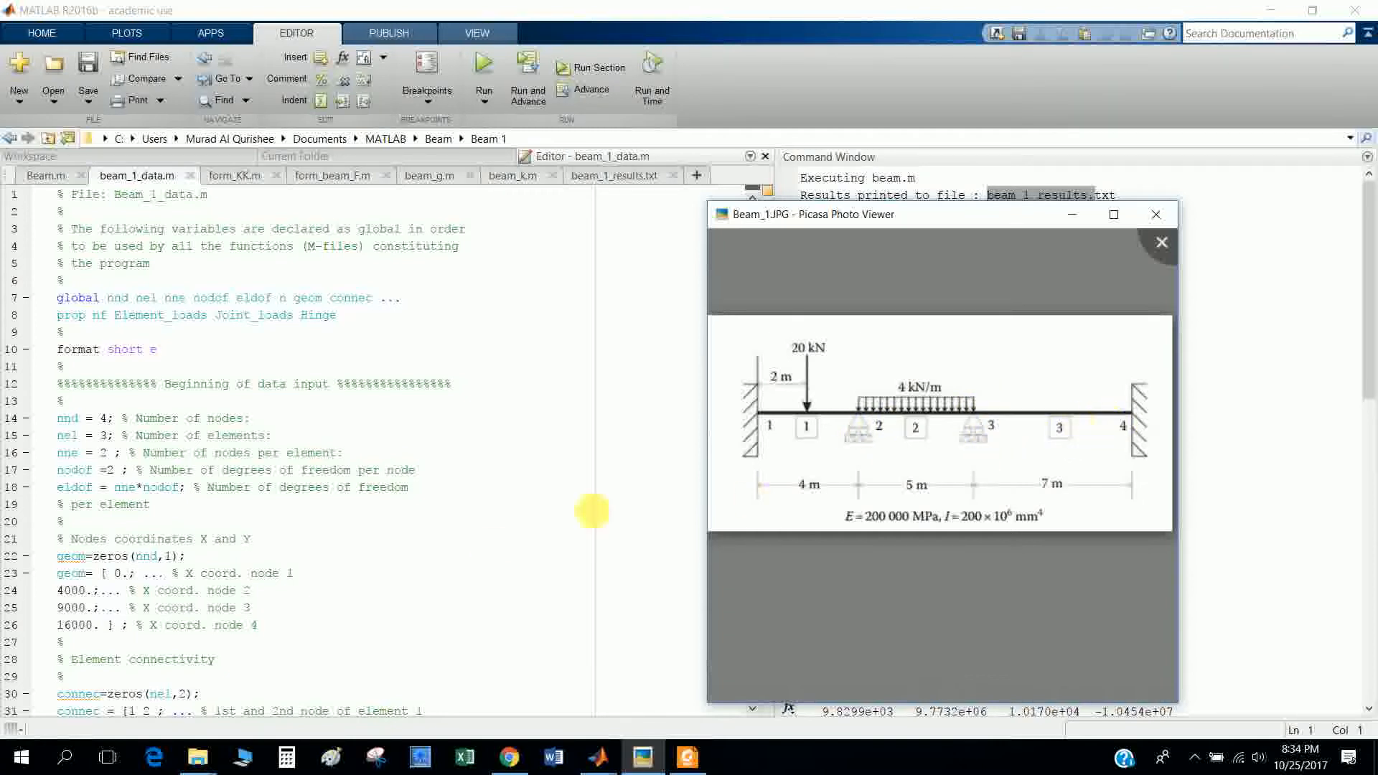
pyautogui.moveTo(255, 505)
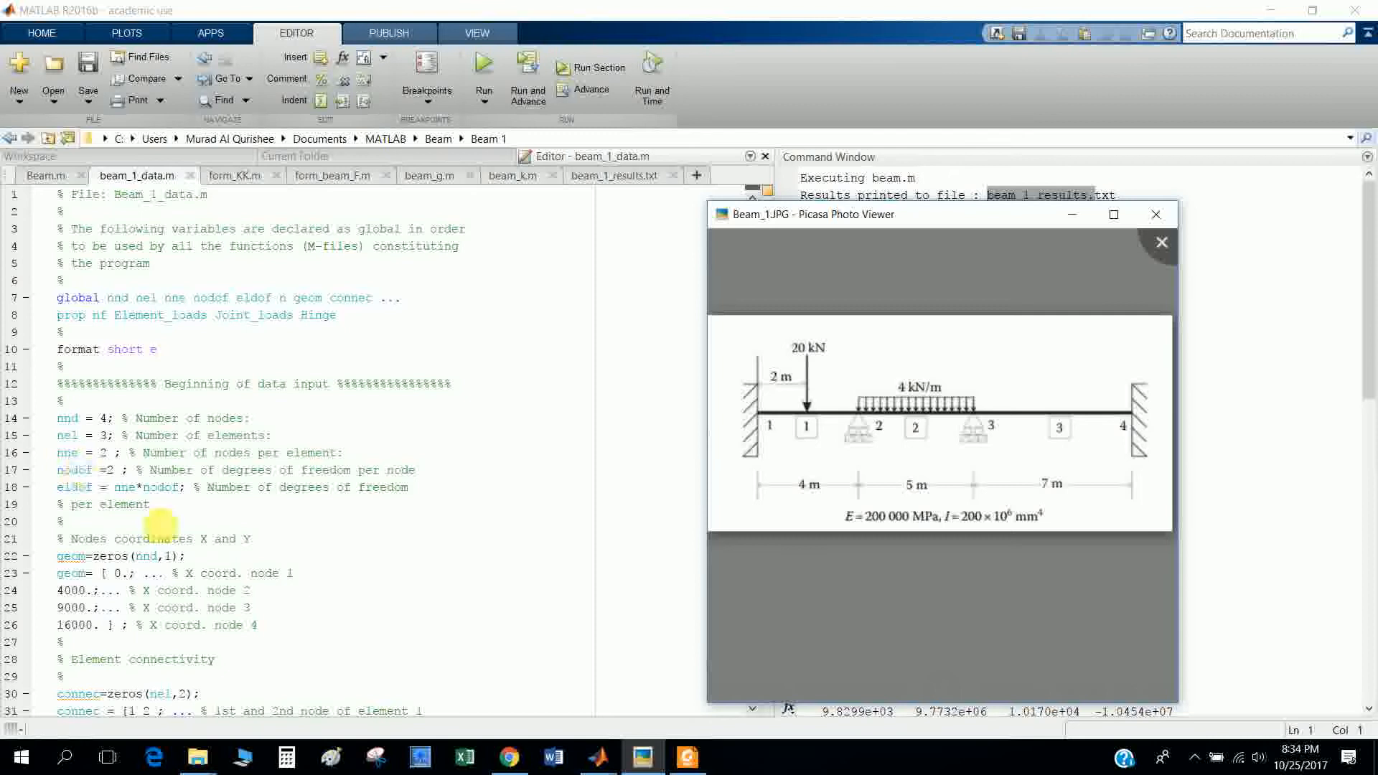
# - Scroll through beam_1_data.m down to the boundary conditions section
pyautogui.scroll(-3)
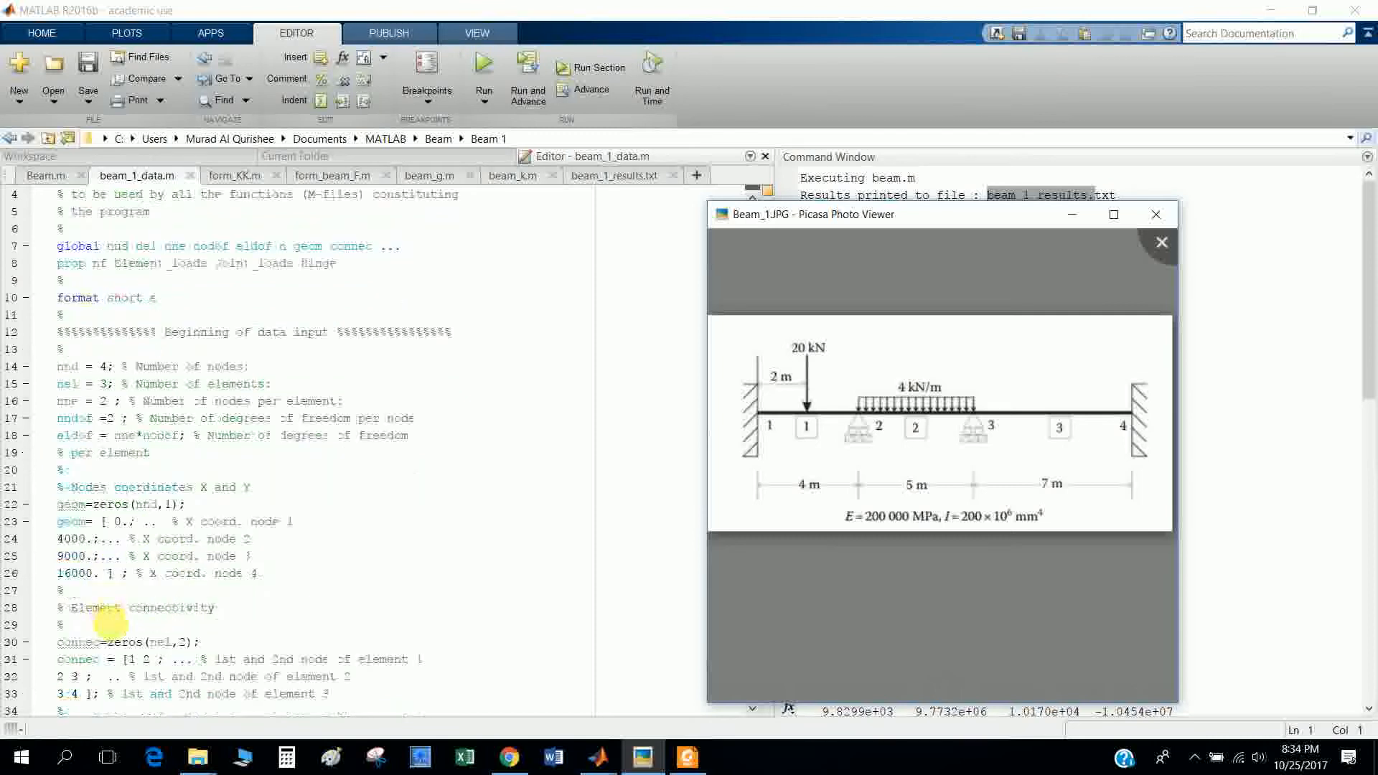
pyautogui.scroll(-3)
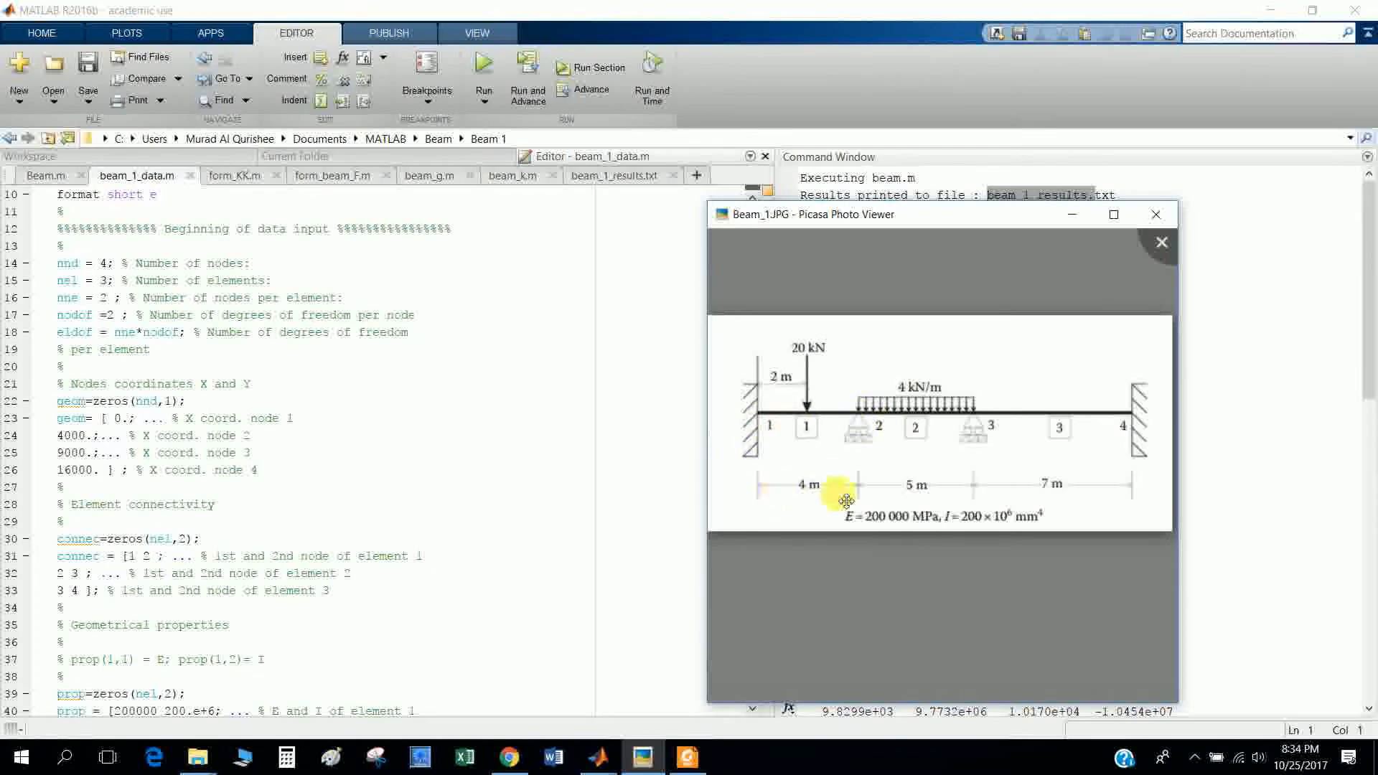
pyautogui.moveTo(868, 417)
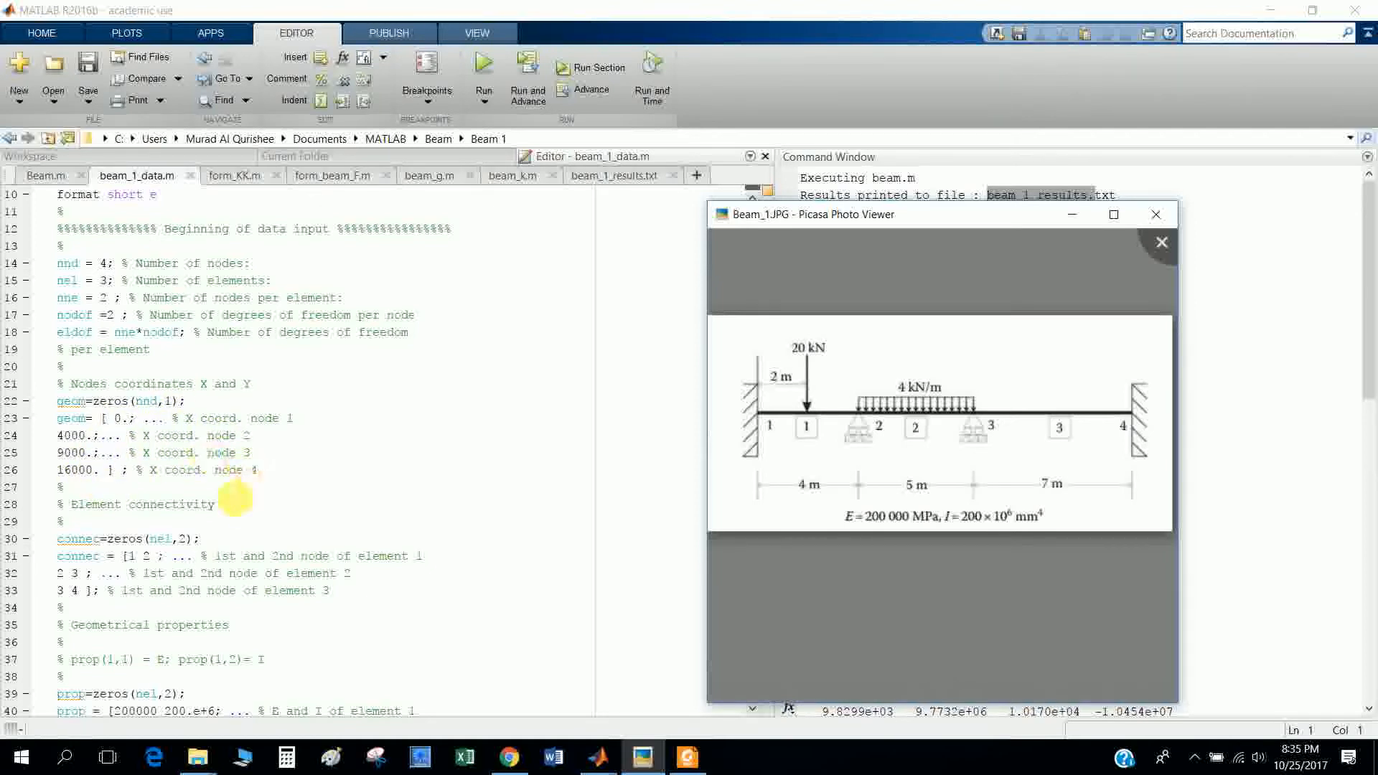
pyautogui.scroll(-3)
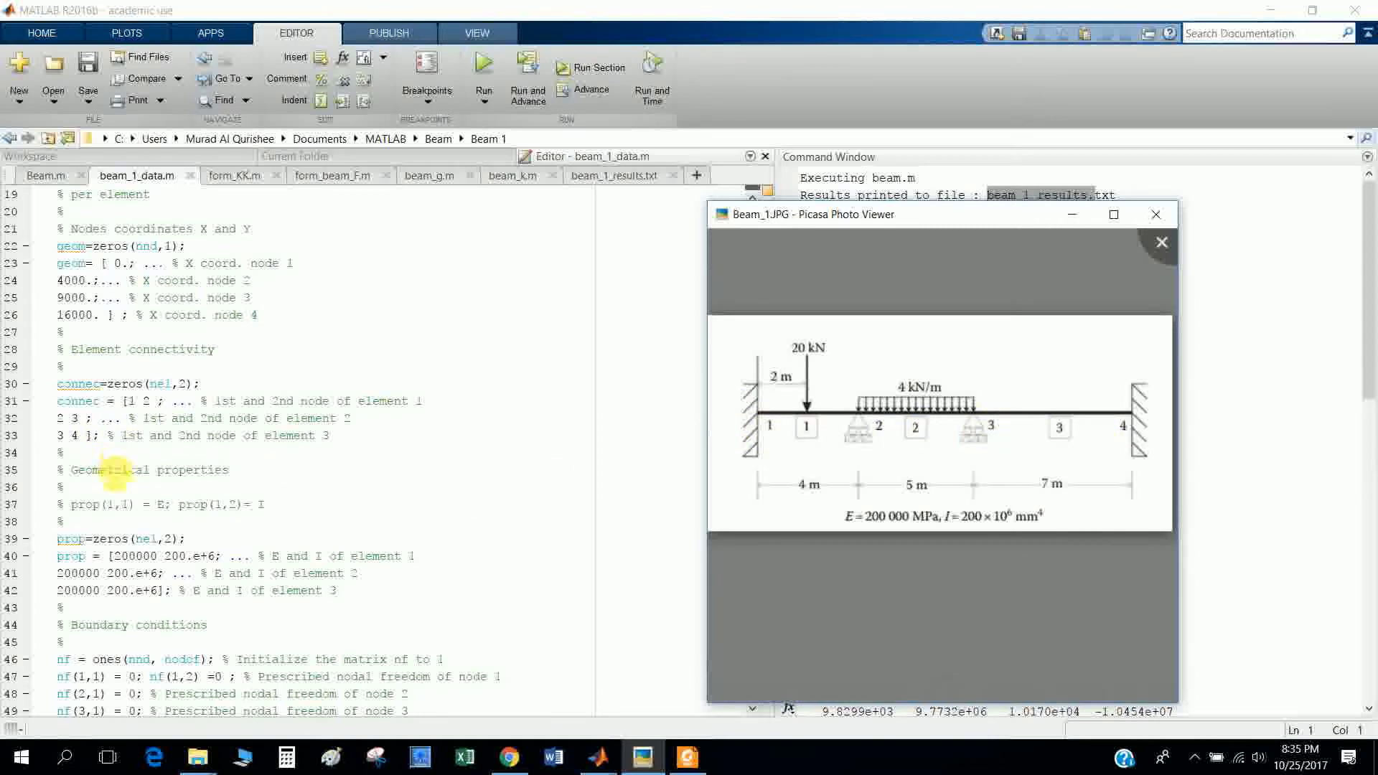
pyautogui.scroll(-3)
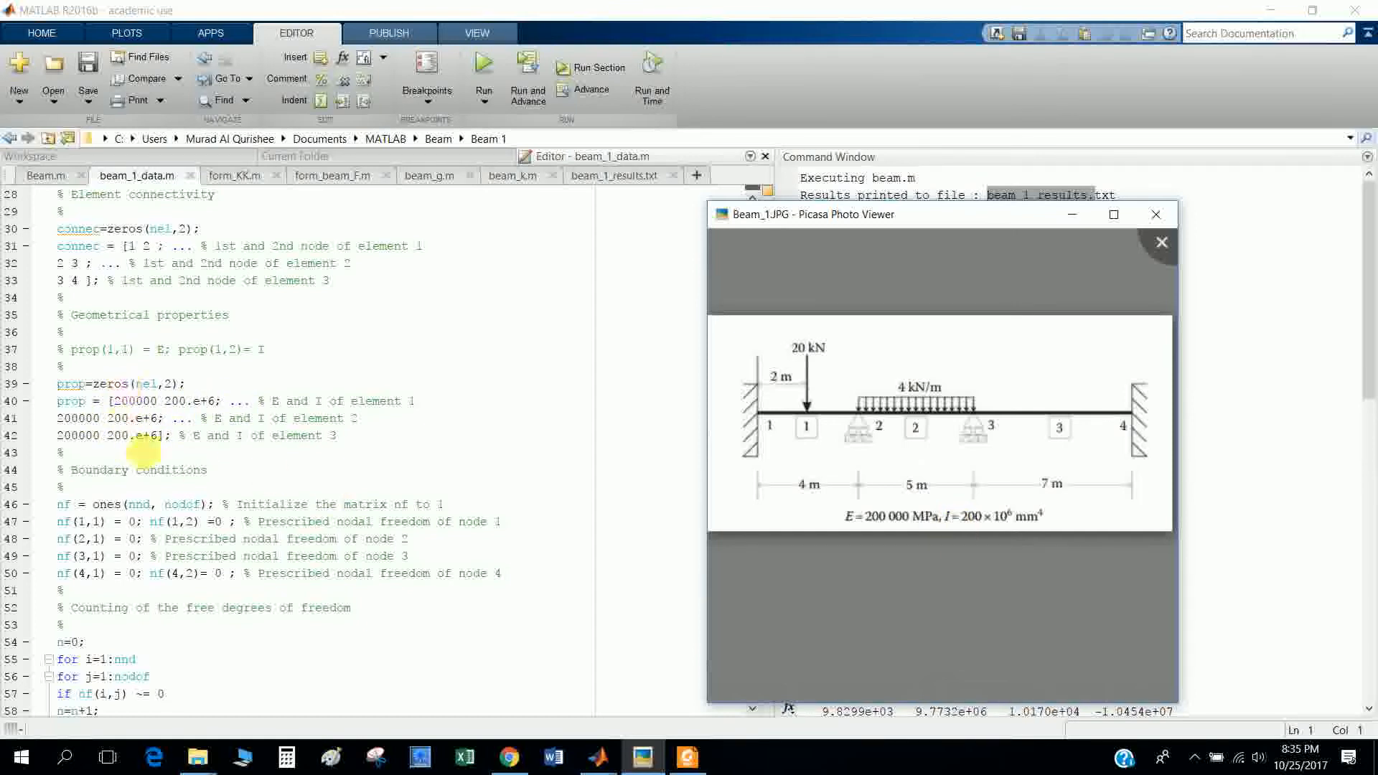
pyautogui.scroll(-3)
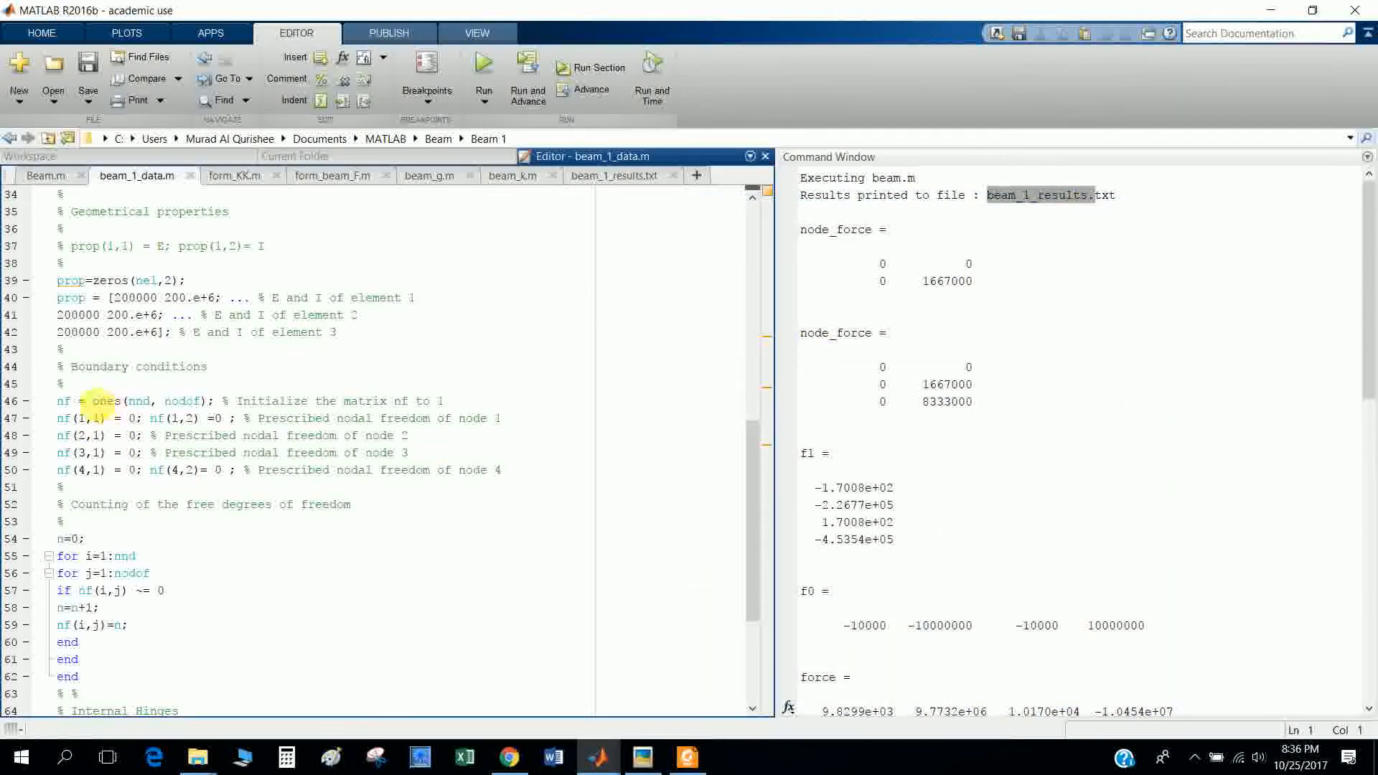
# - Select the ones(nnd, nodof) expression in beam_1_data.m for evaluation
pyautogui.doubleClick(132, 400)
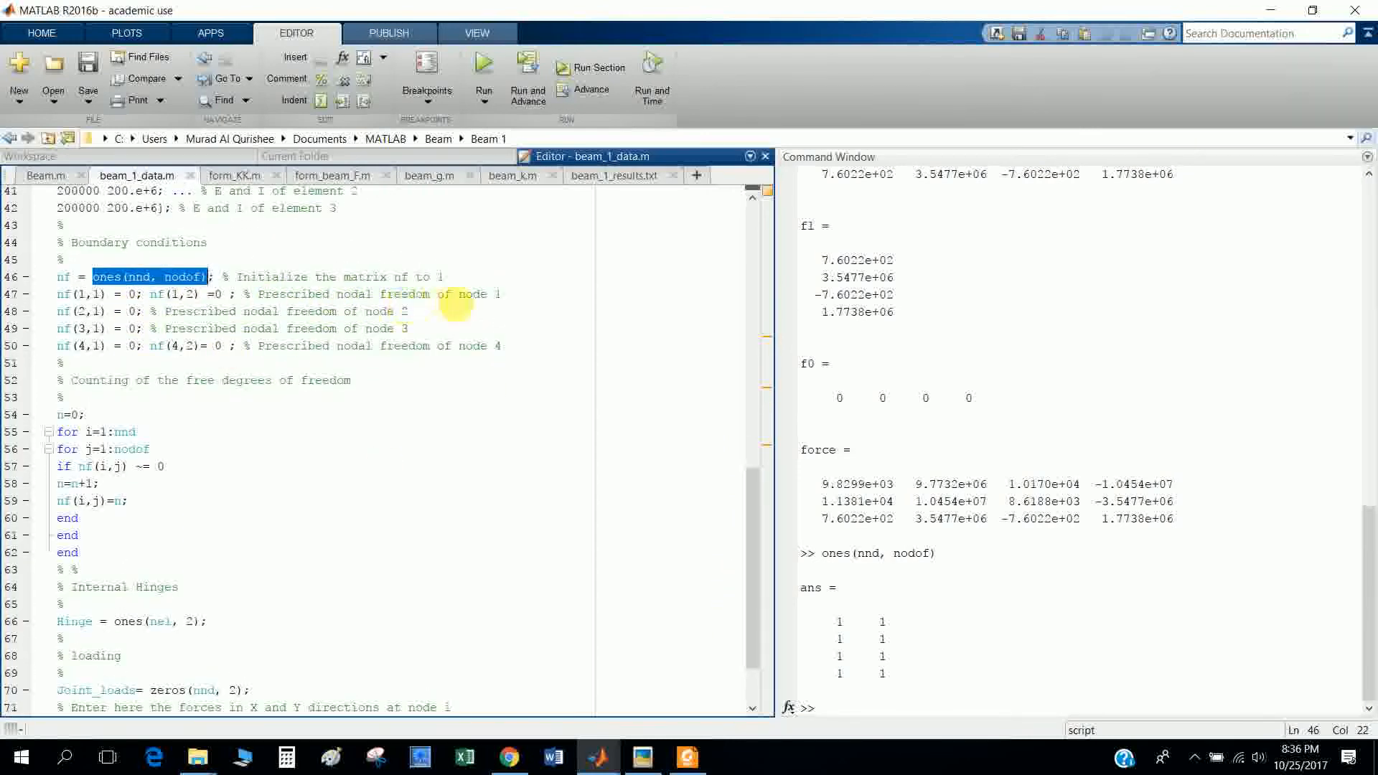
pyautogui.moveTo(461, 501)
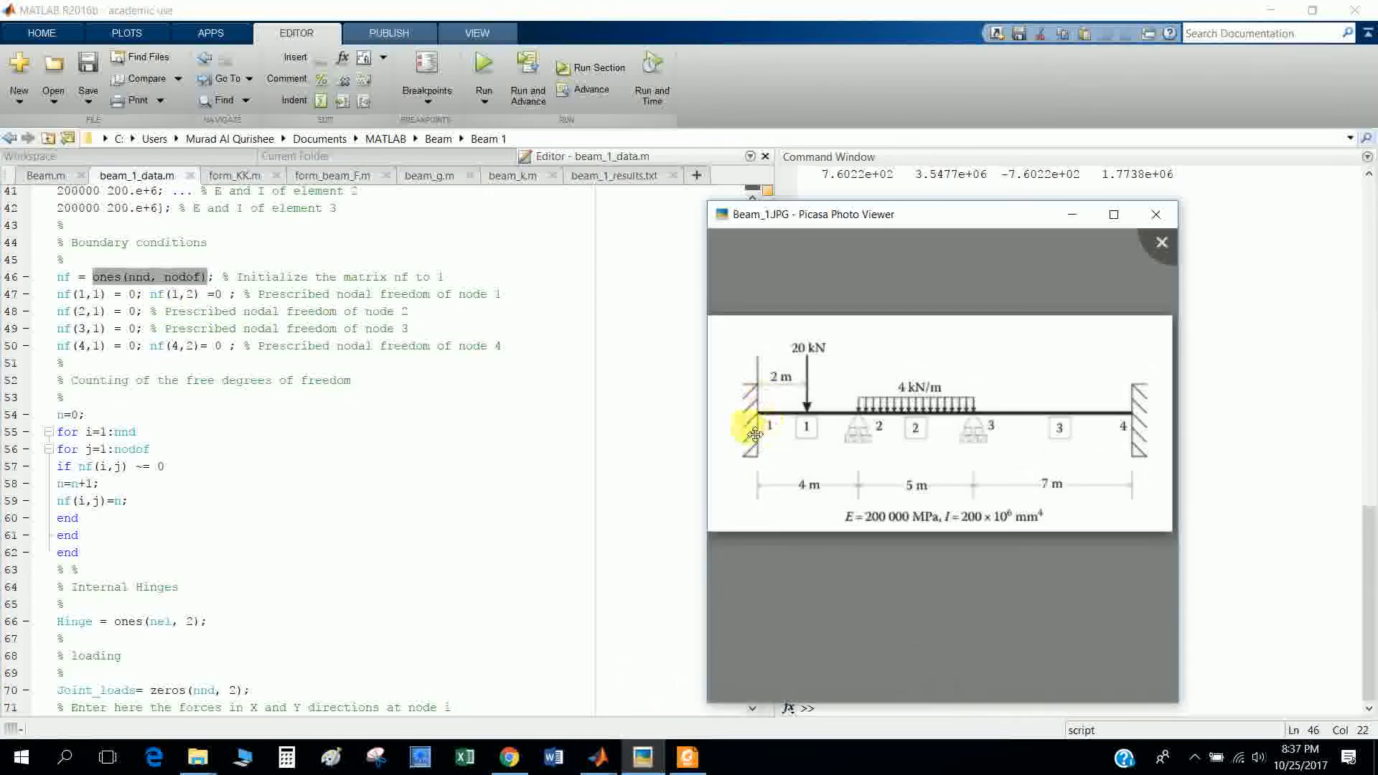
pyautogui.moveTo(768, 404)
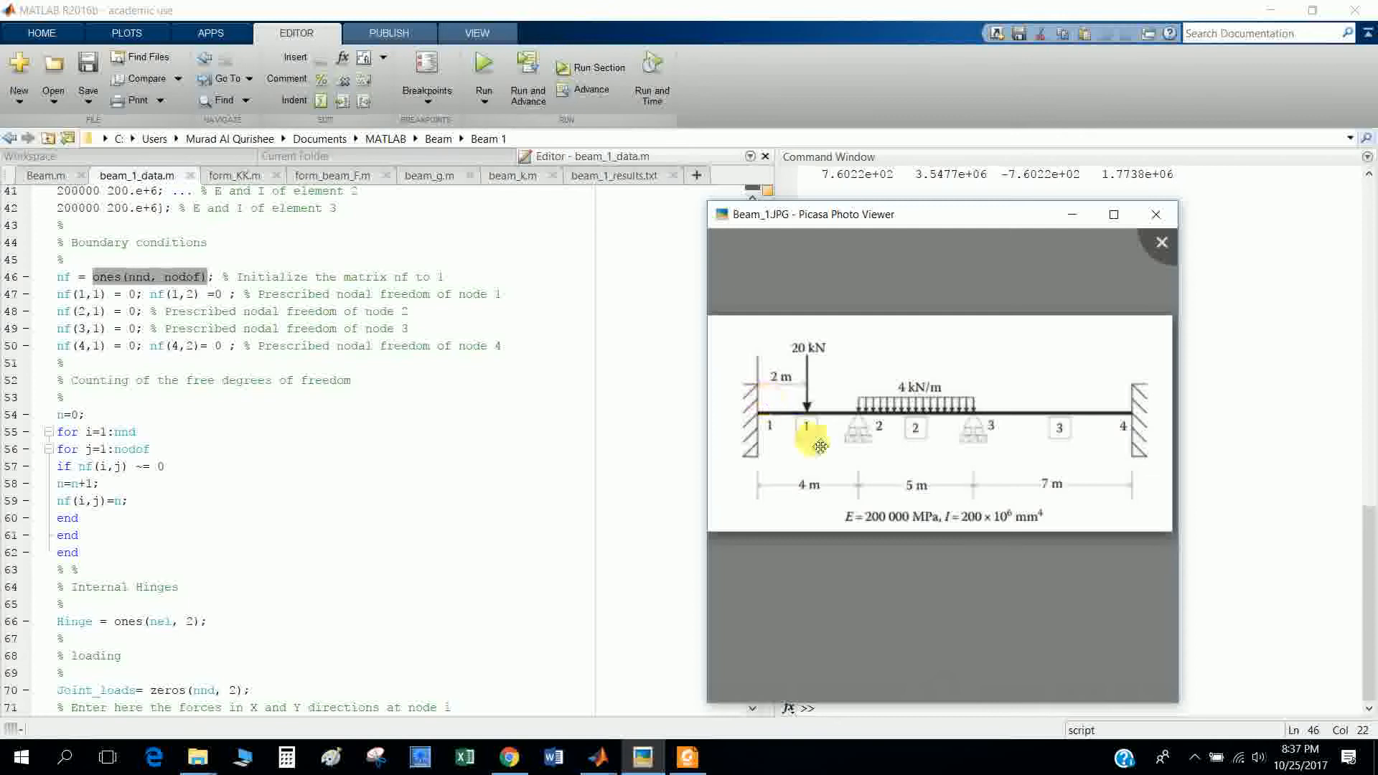
pyautogui.moveTo(843, 447)
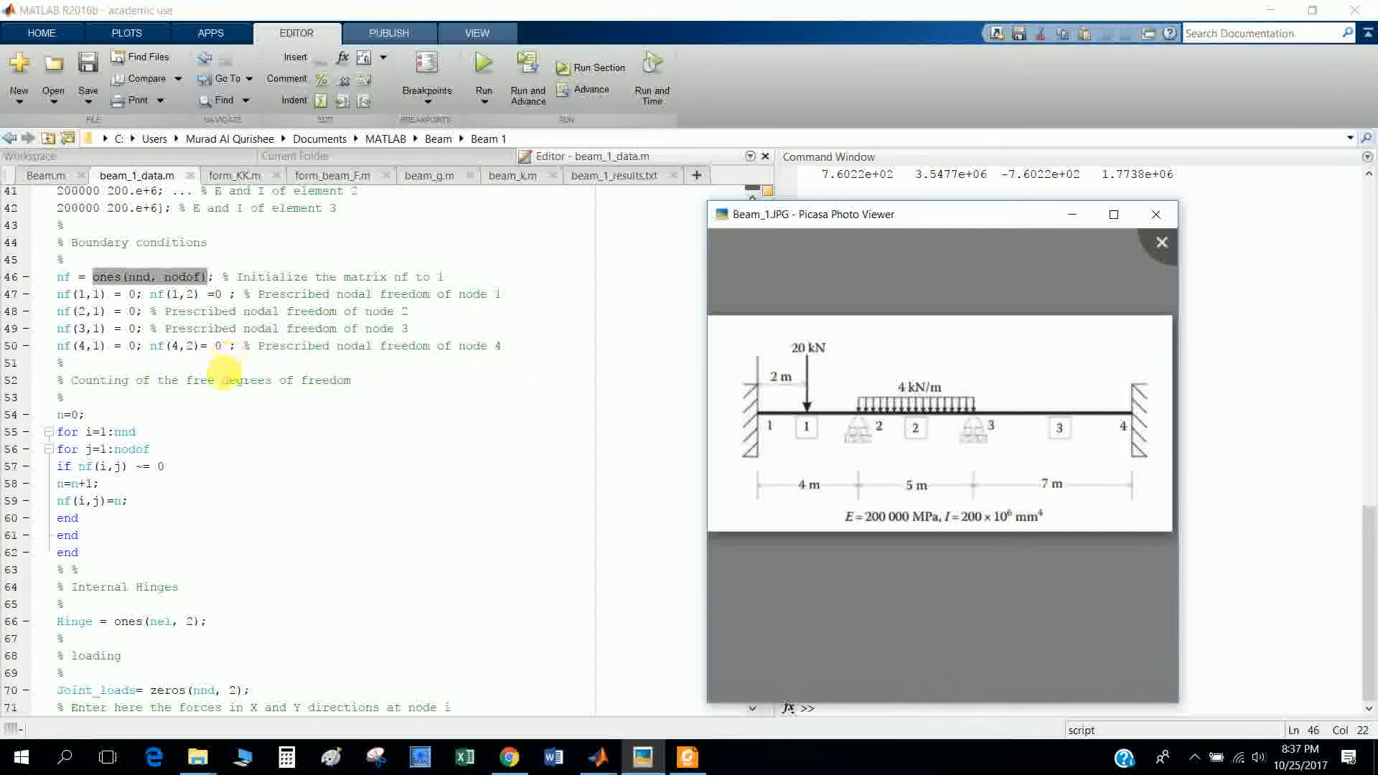
pyautogui.moveTo(232, 489)
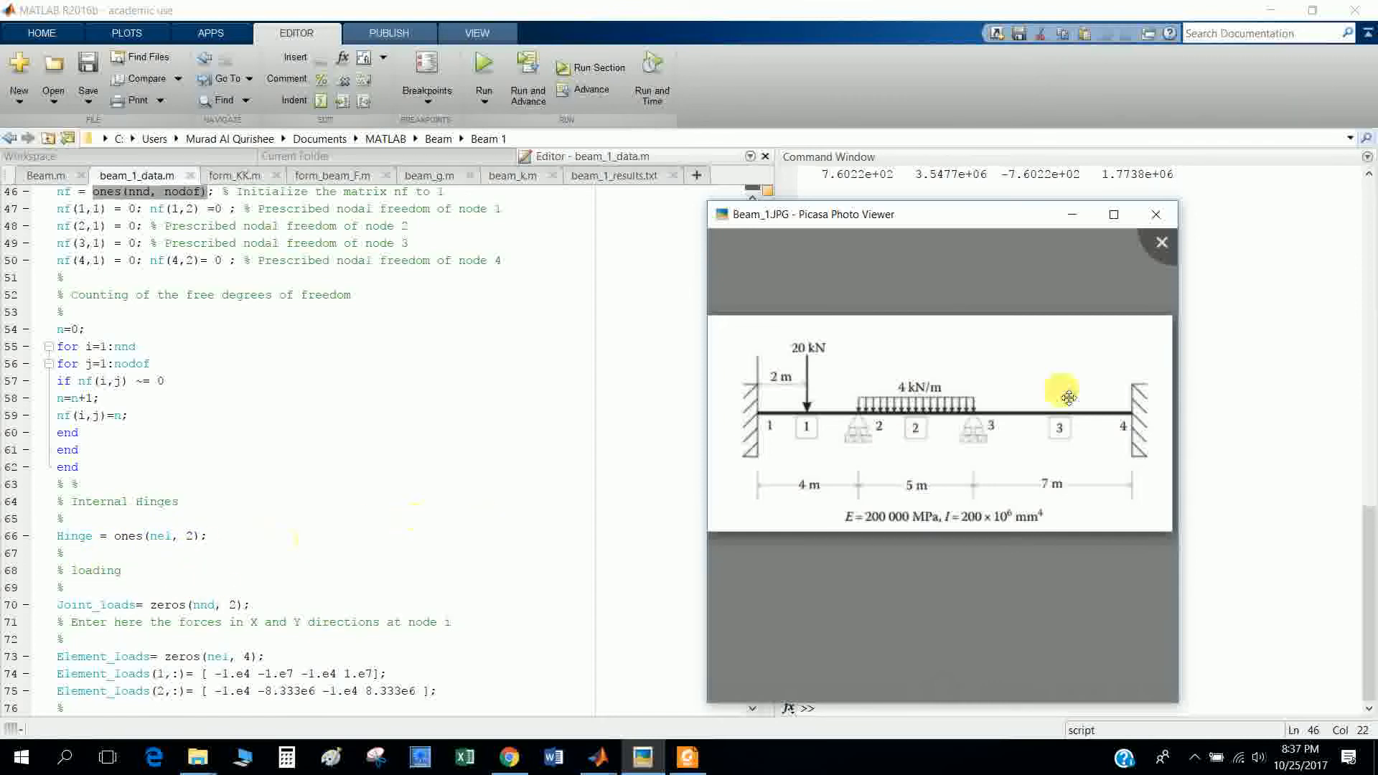
pyautogui.moveTo(841, 457)
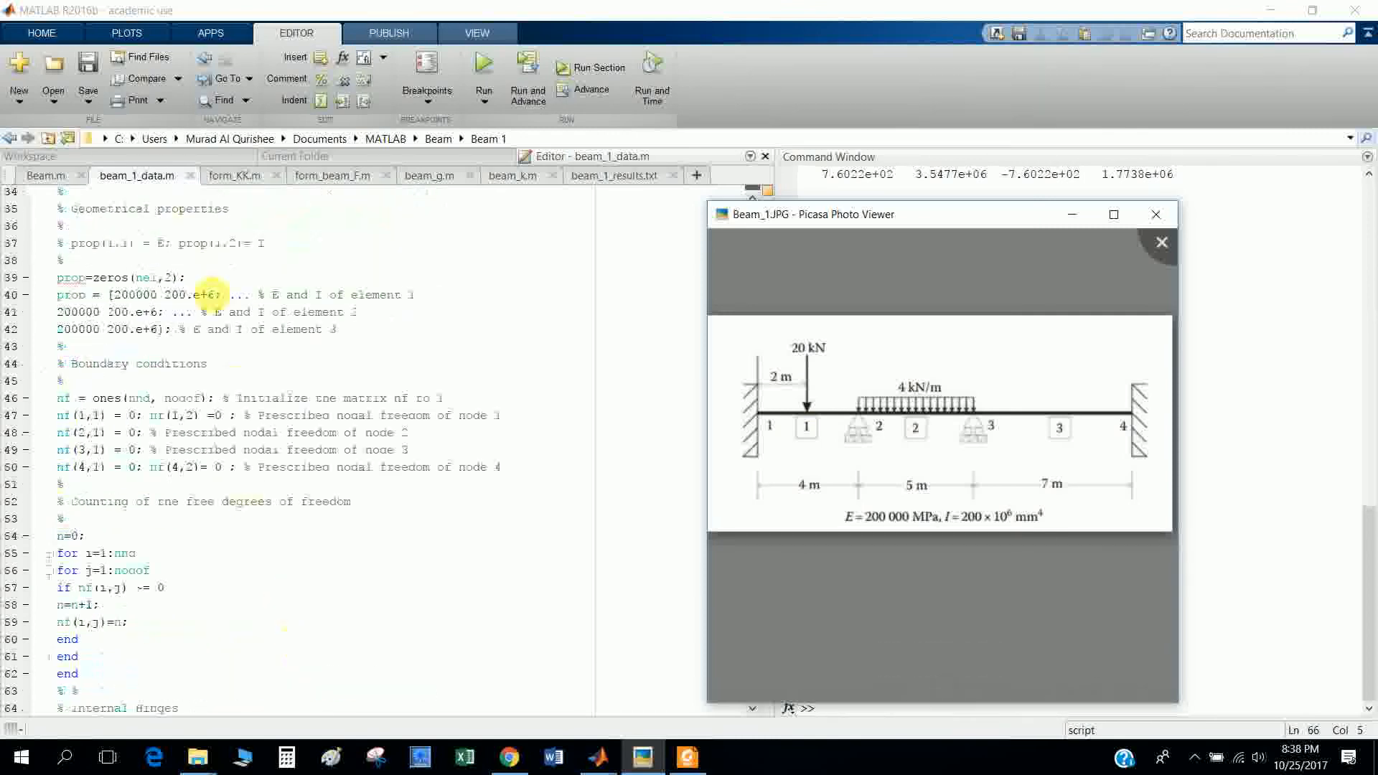
# - Show Beam.m, then form_KK.m, form_beam_F.m, beam_g.m and beam_k.m in turn
pyautogui.click(45, 175)
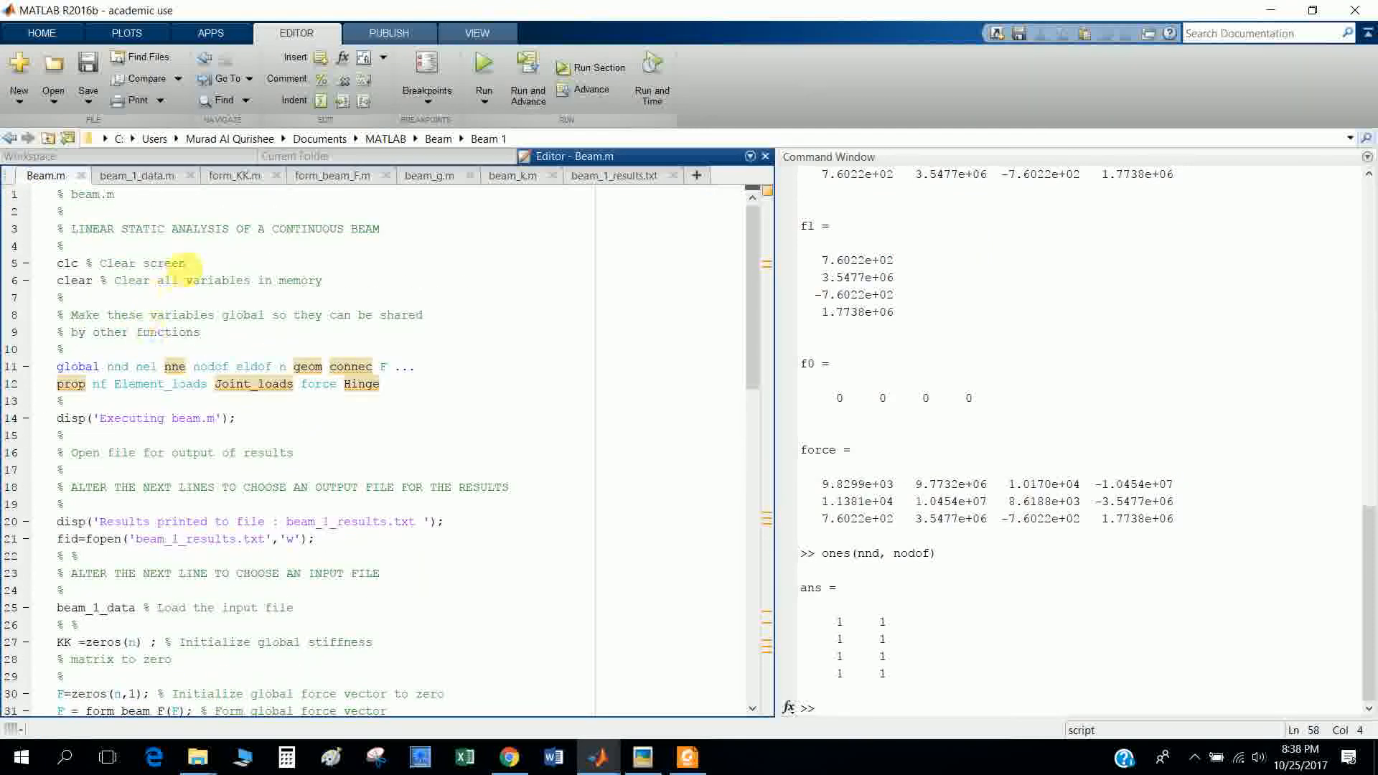
pyautogui.click(233, 175)
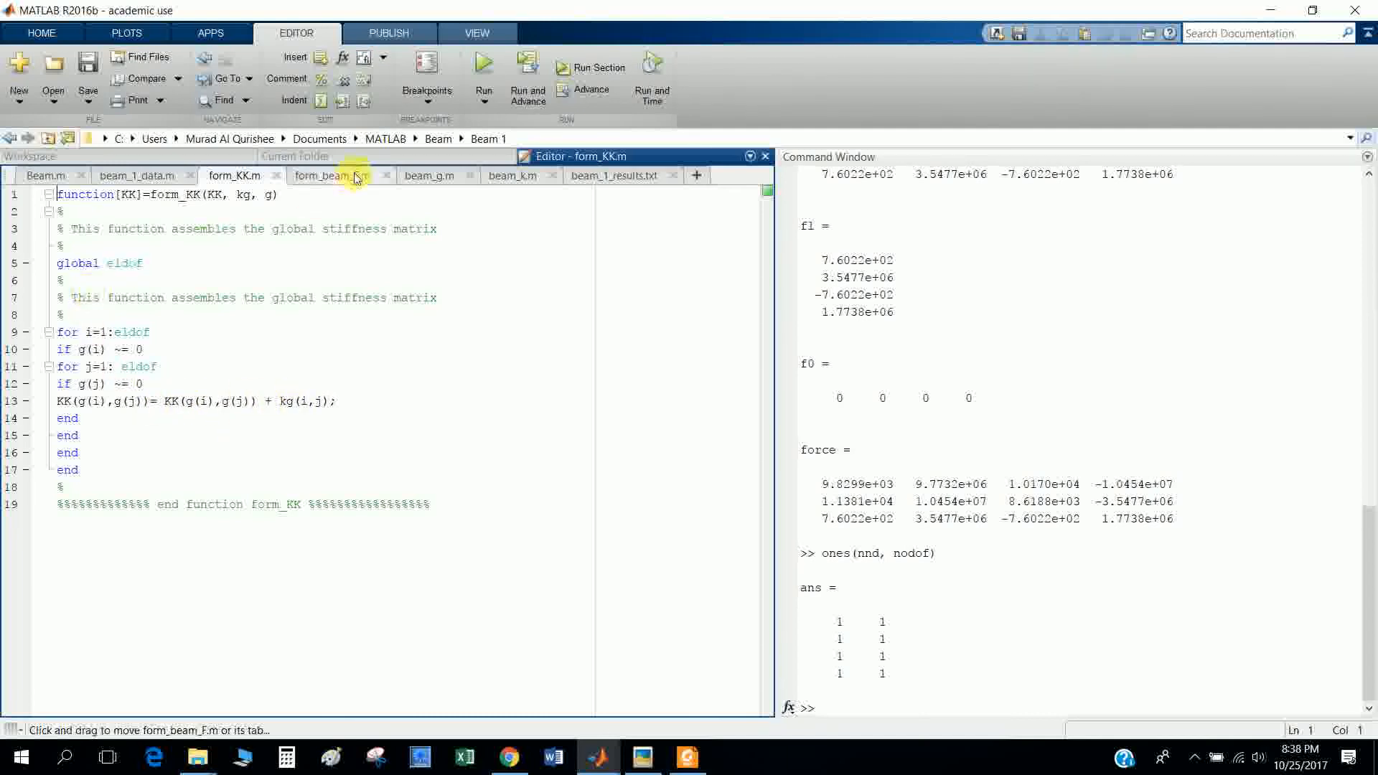
pyautogui.click(332, 175)
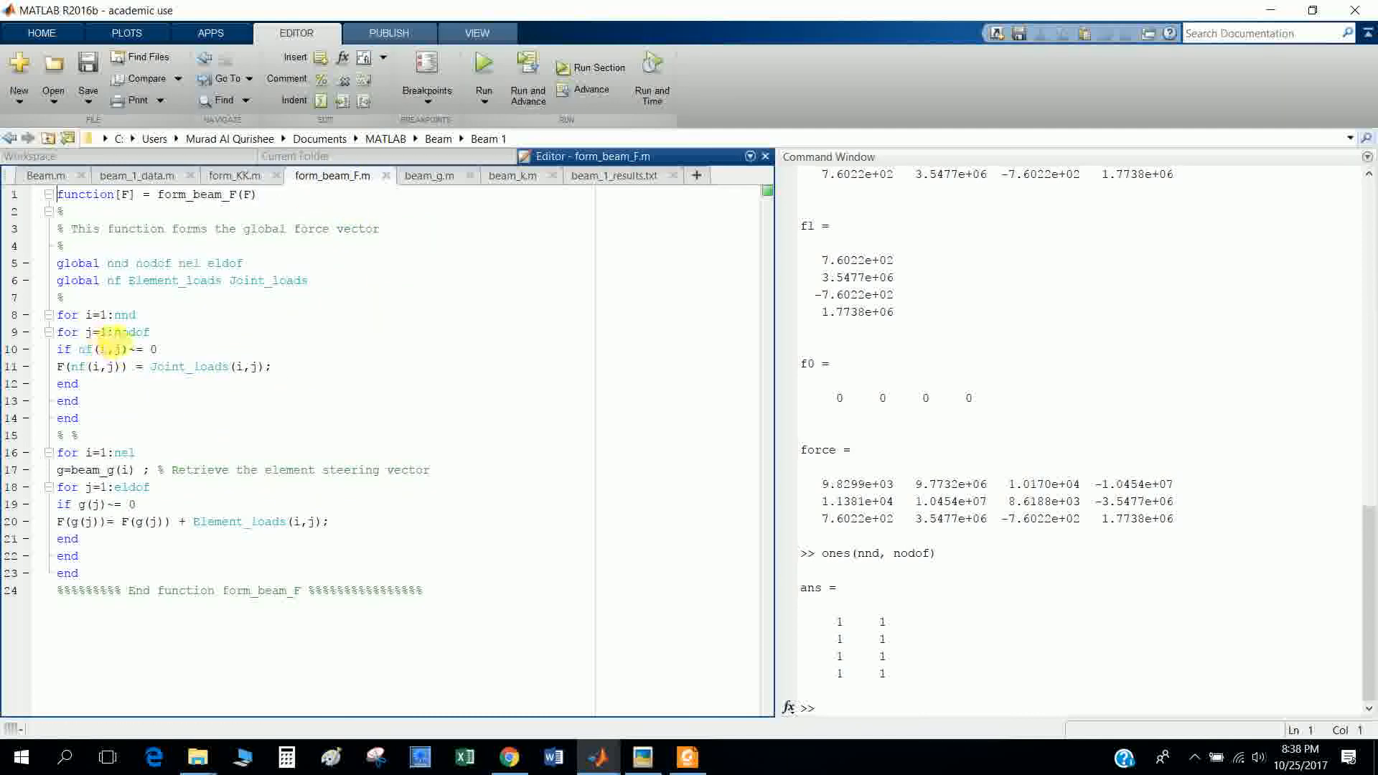
pyautogui.moveTo(430, 176)
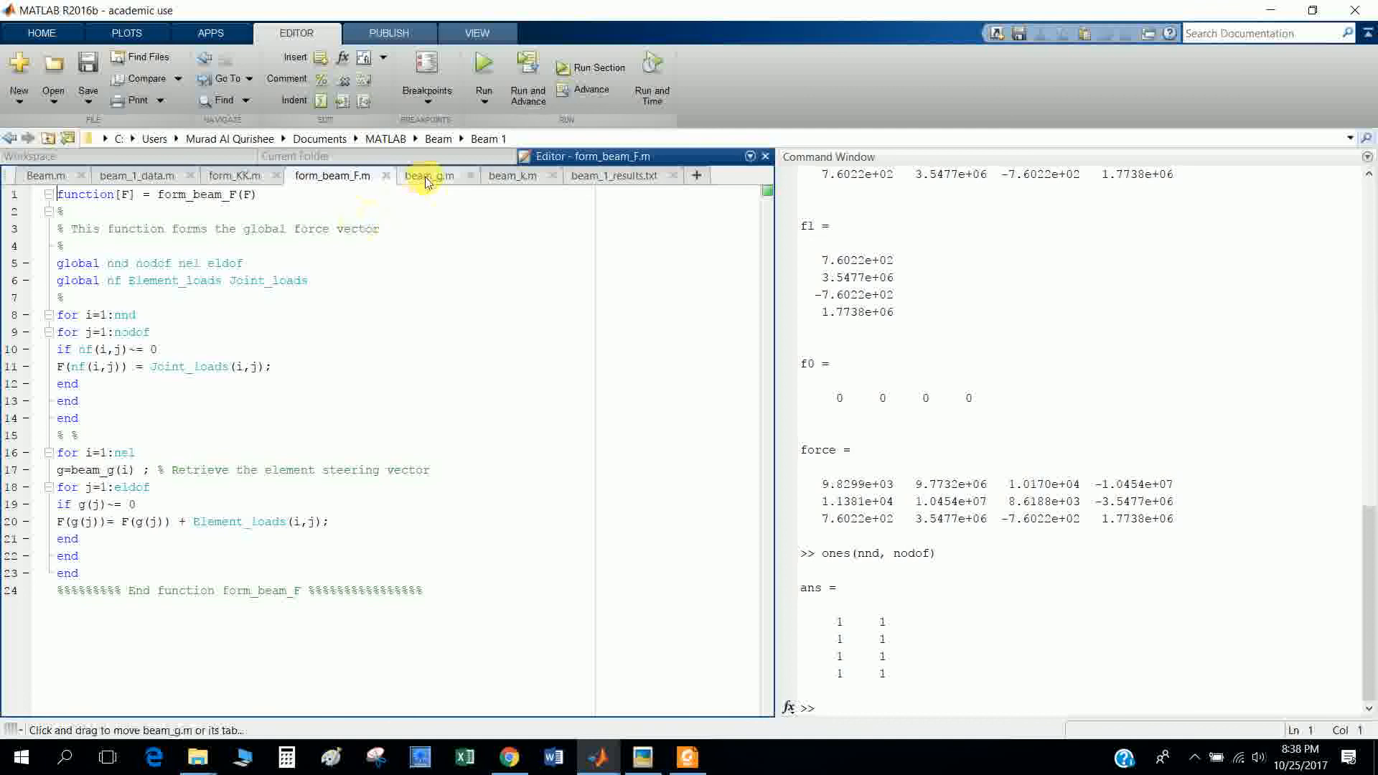
pyautogui.click(430, 175)
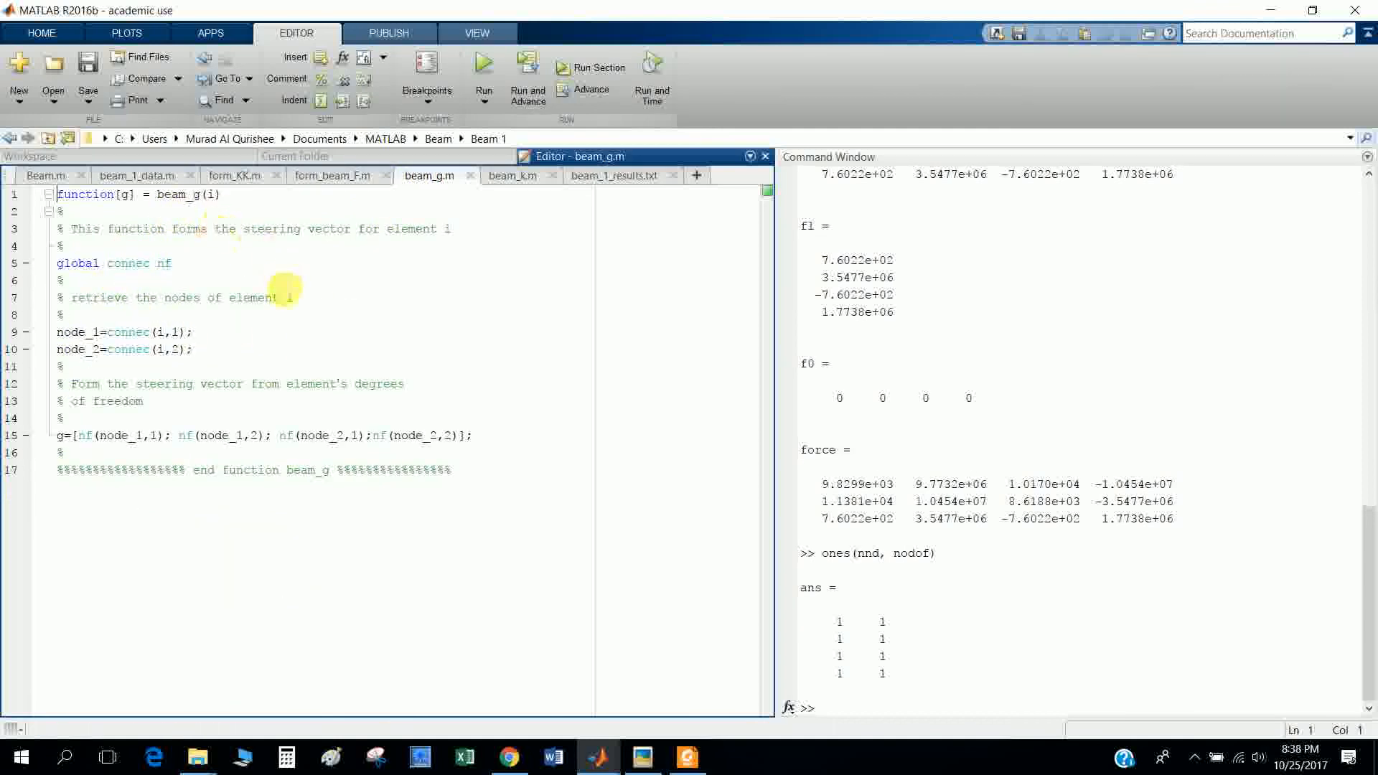
pyautogui.click(512, 176)
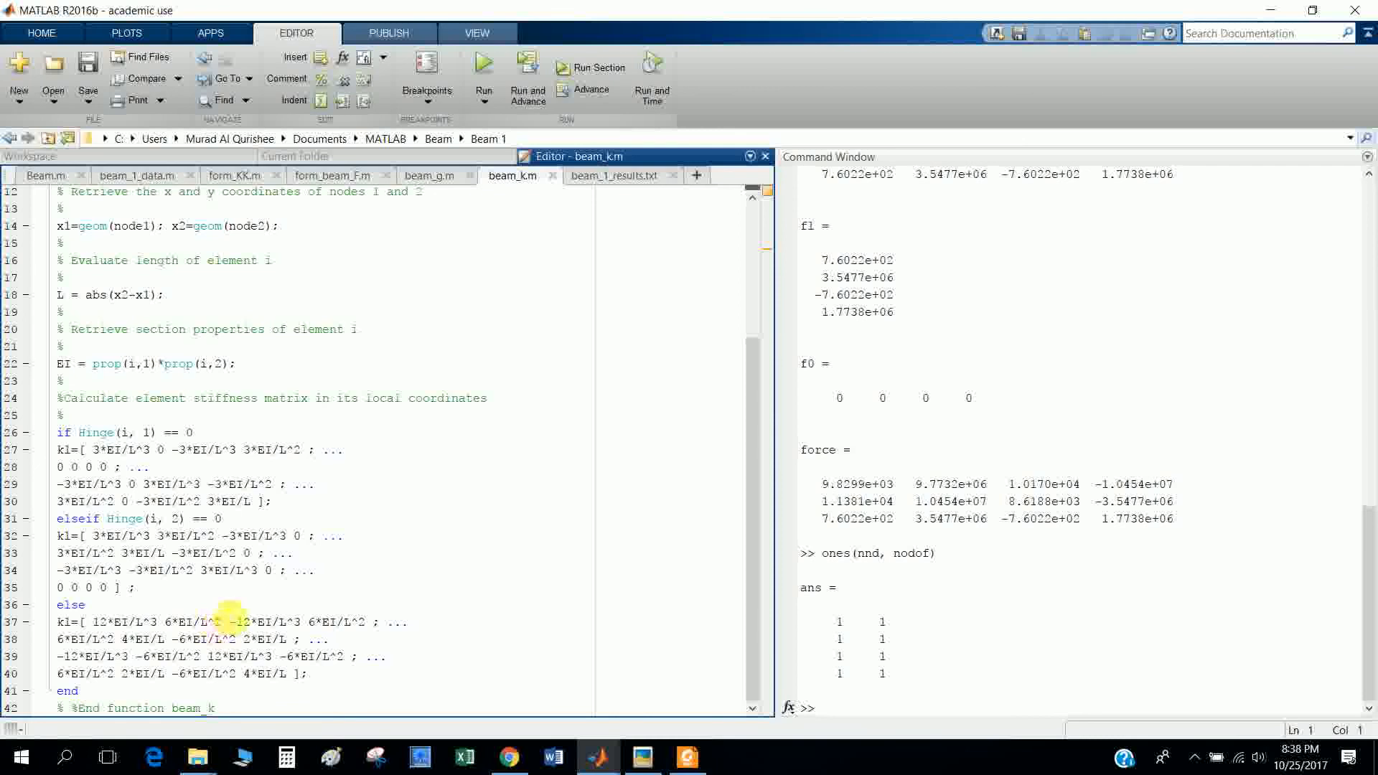
# - Compare beam_1_data.m's Hinge setting with Beam.m, ending on the Beam.m script
pyautogui.click(645, 756)
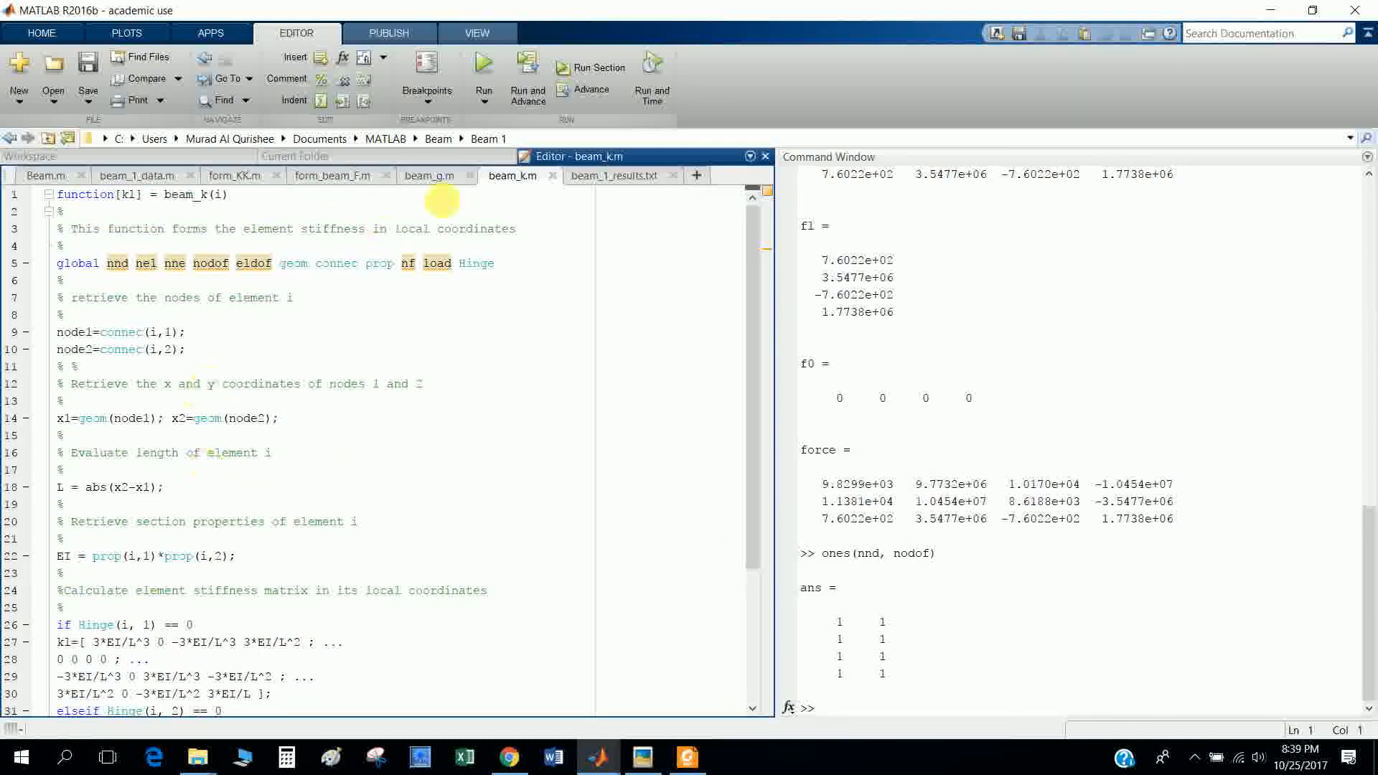
pyautogui.click(614, 175)
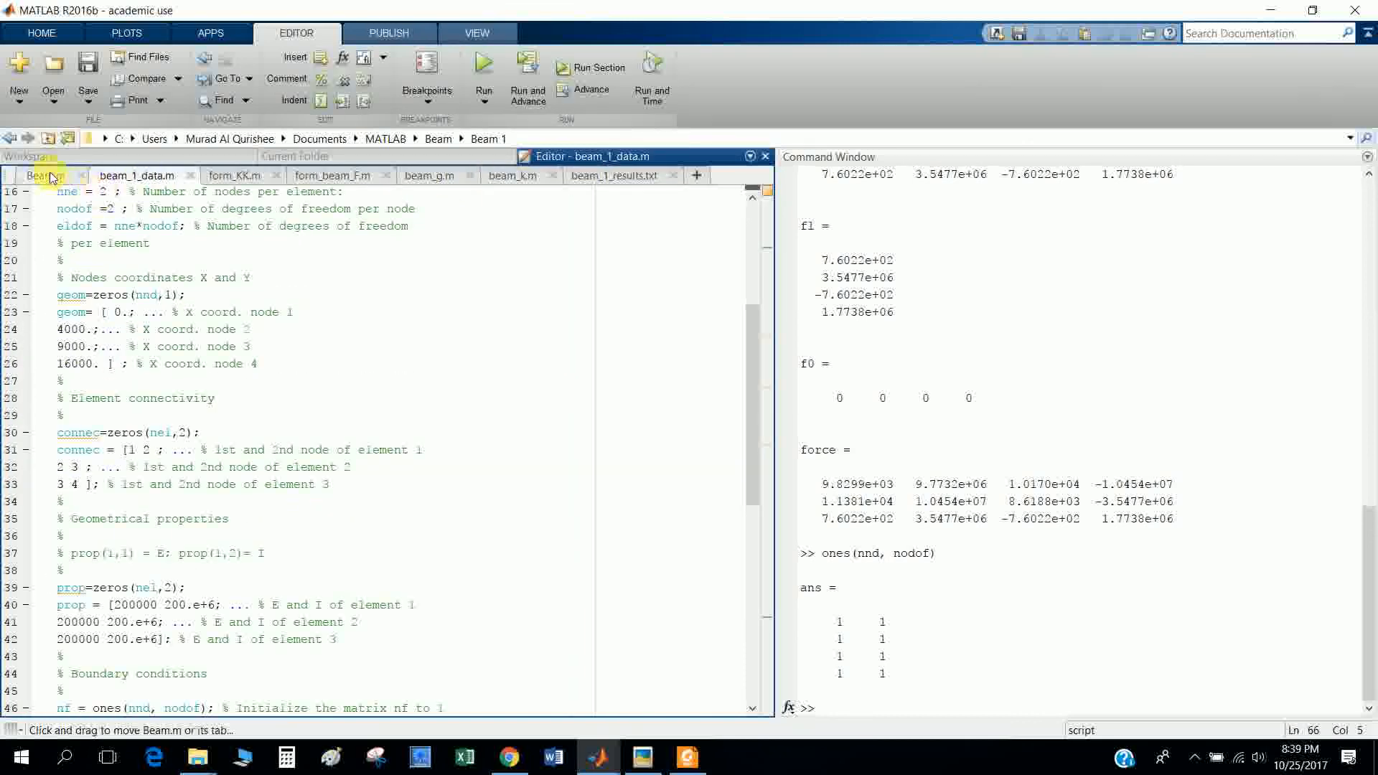
pyautogui.click(44, 175)
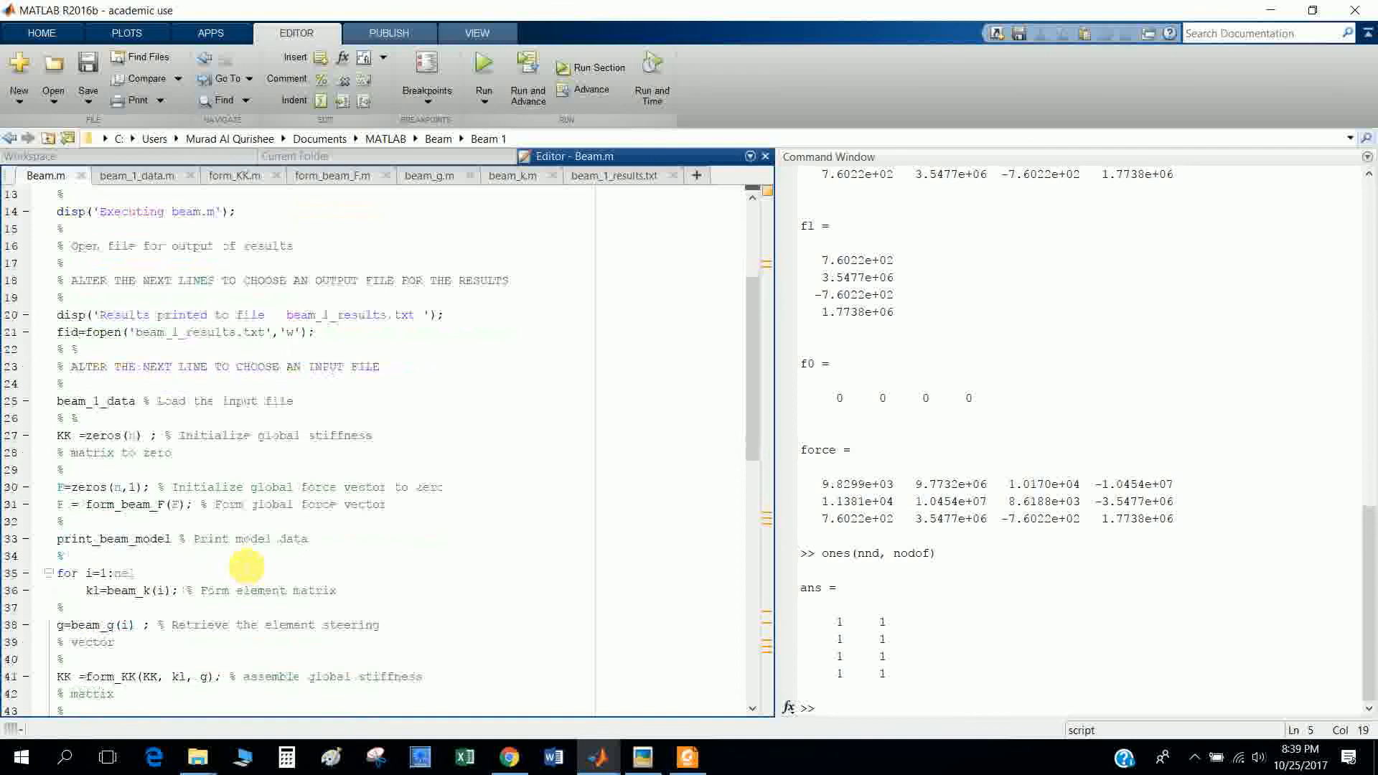
pyautogui.click(137, 175)
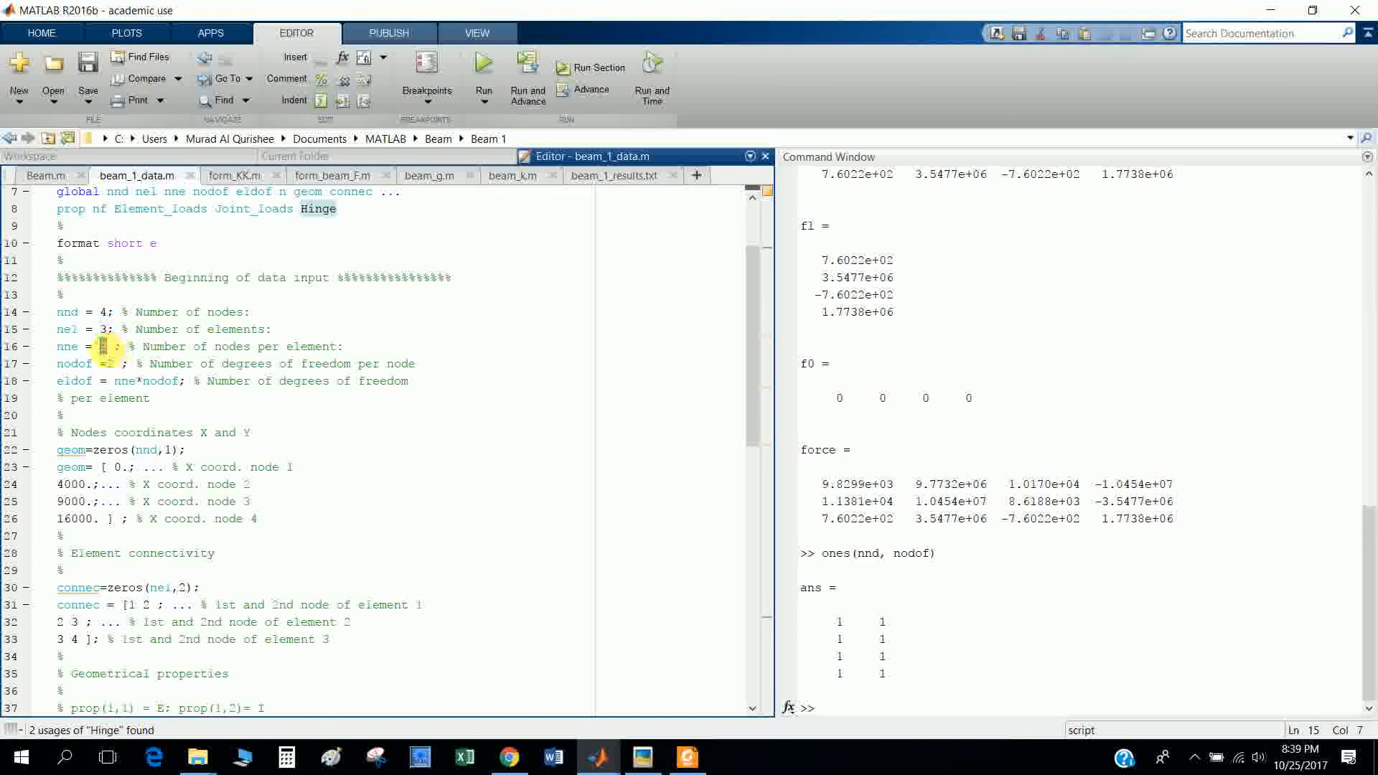
pyautogui.scroll(-3)
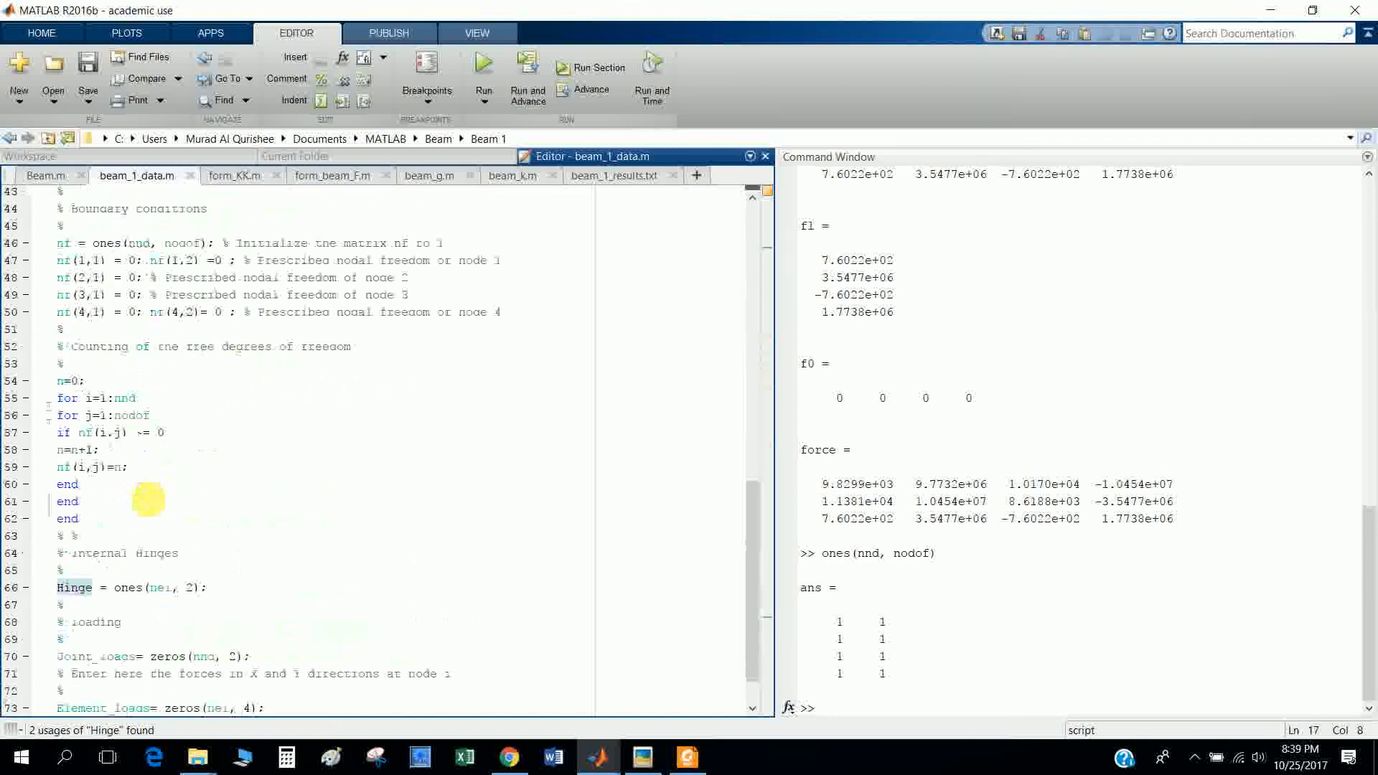
pyautogui.click(45, 176)
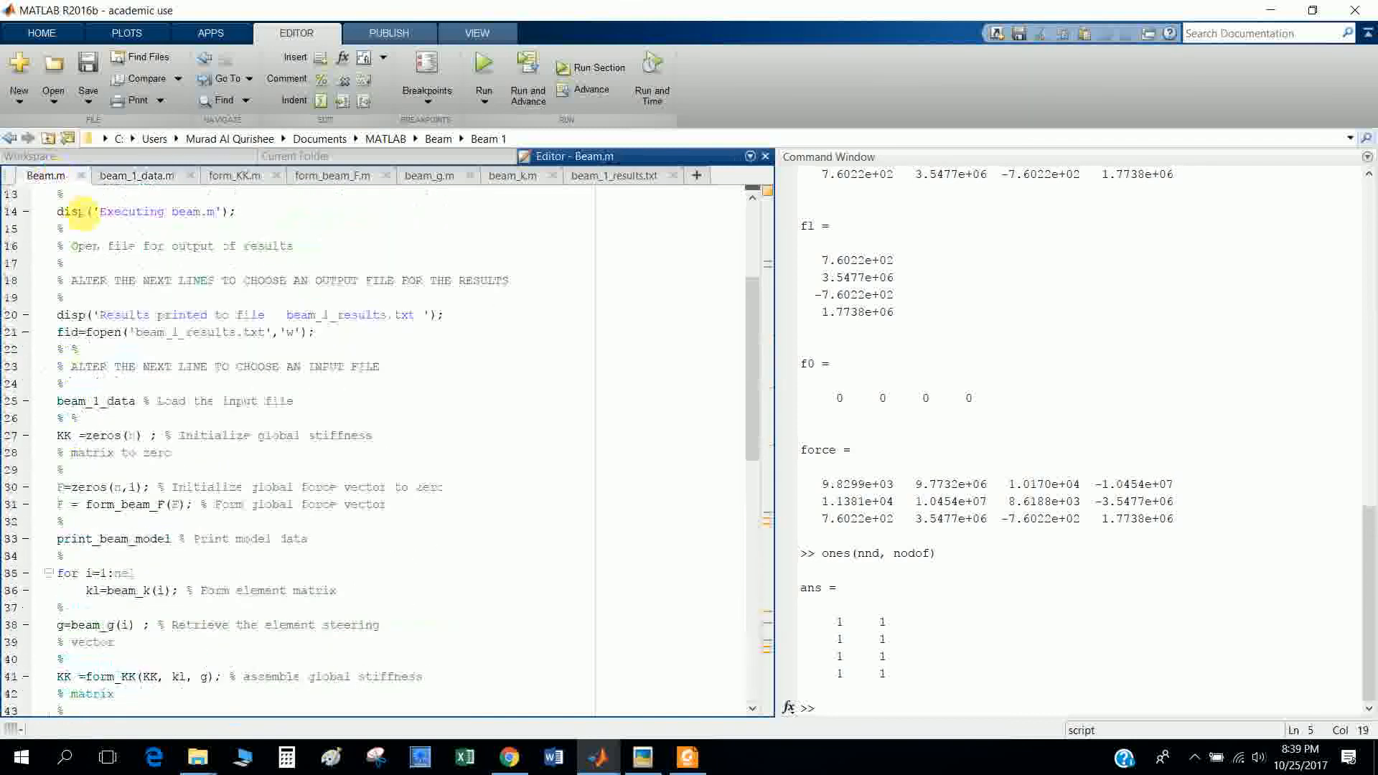